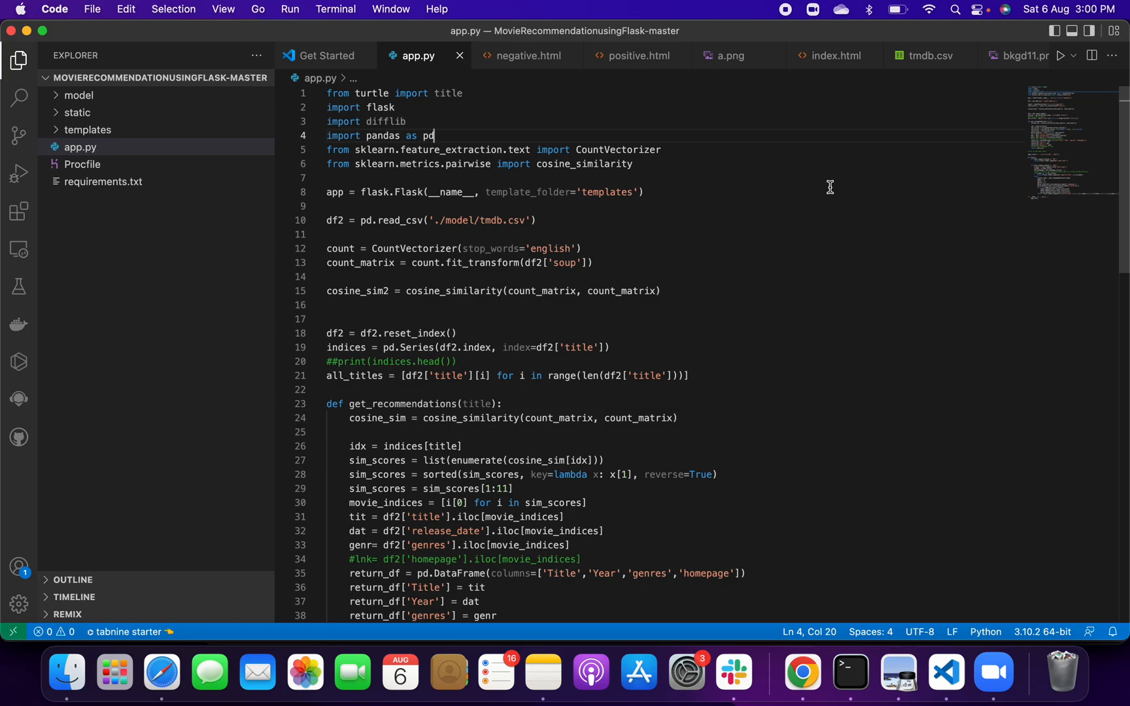
mouse_move(201, 263)
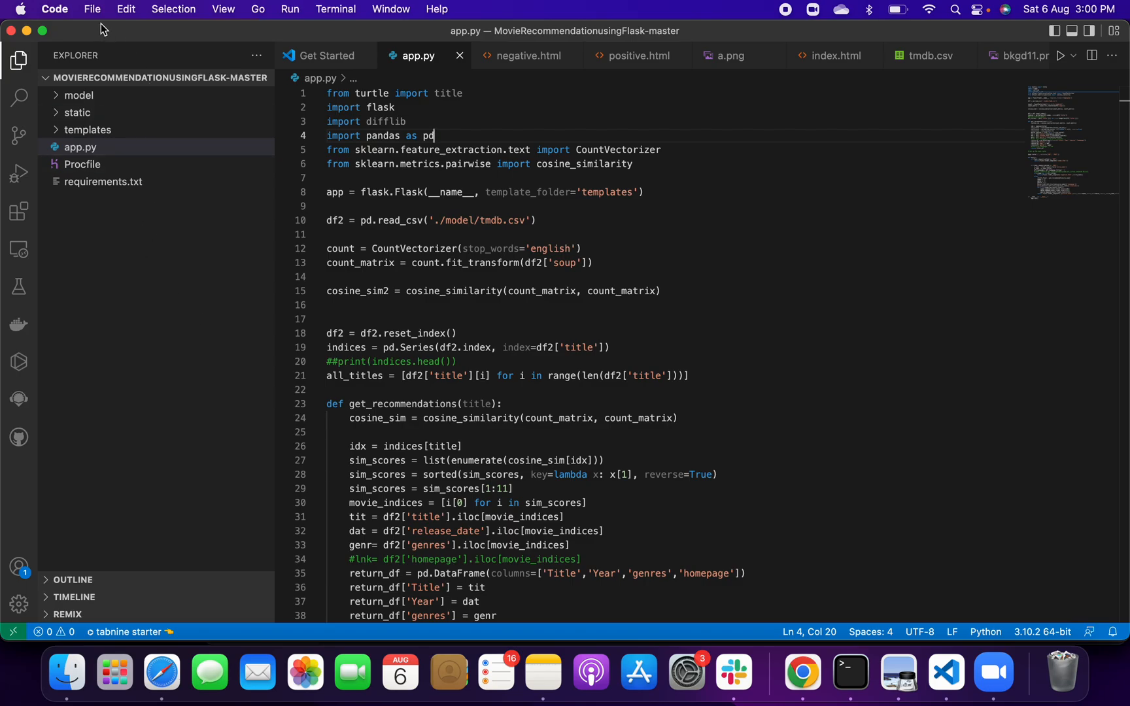
Open app.py from the project files and run it to start the Flask server.
click(92, 10)
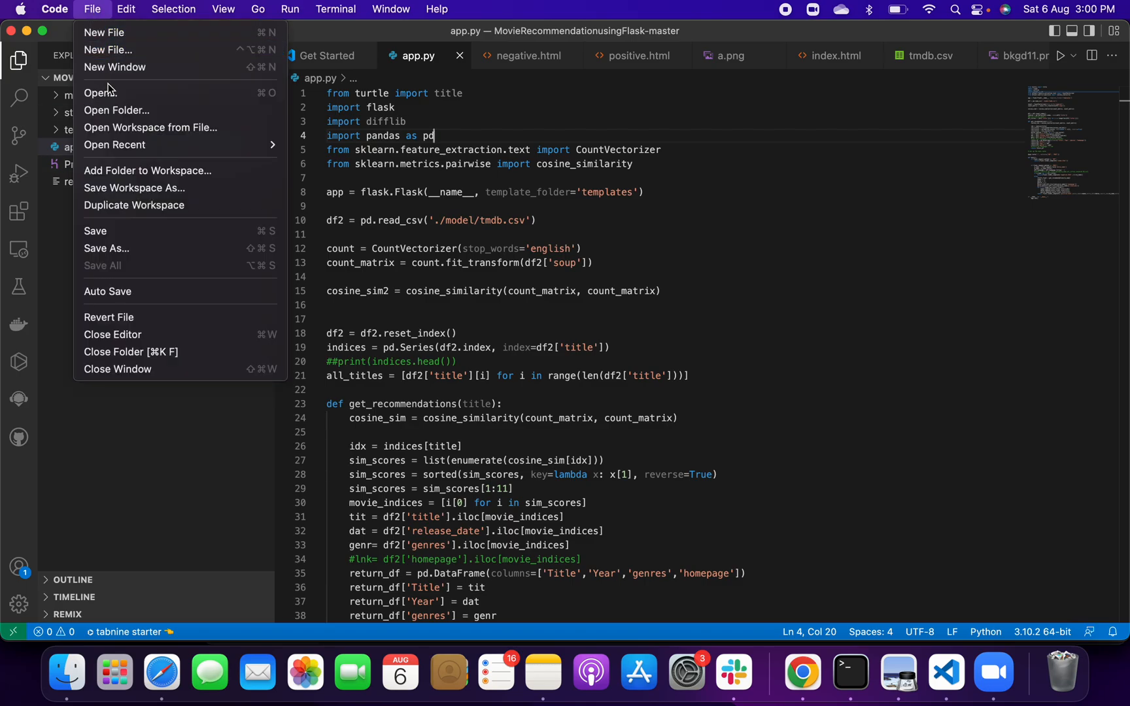
mouse_move(83, 484)
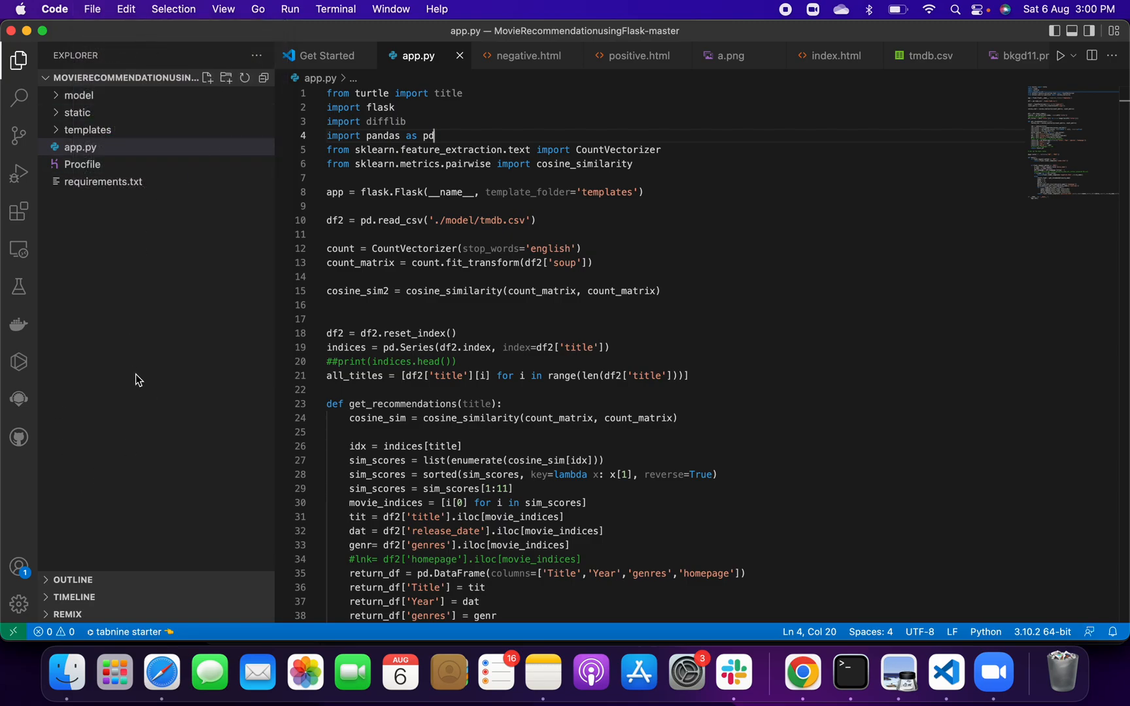
mouse_move(504, 278)
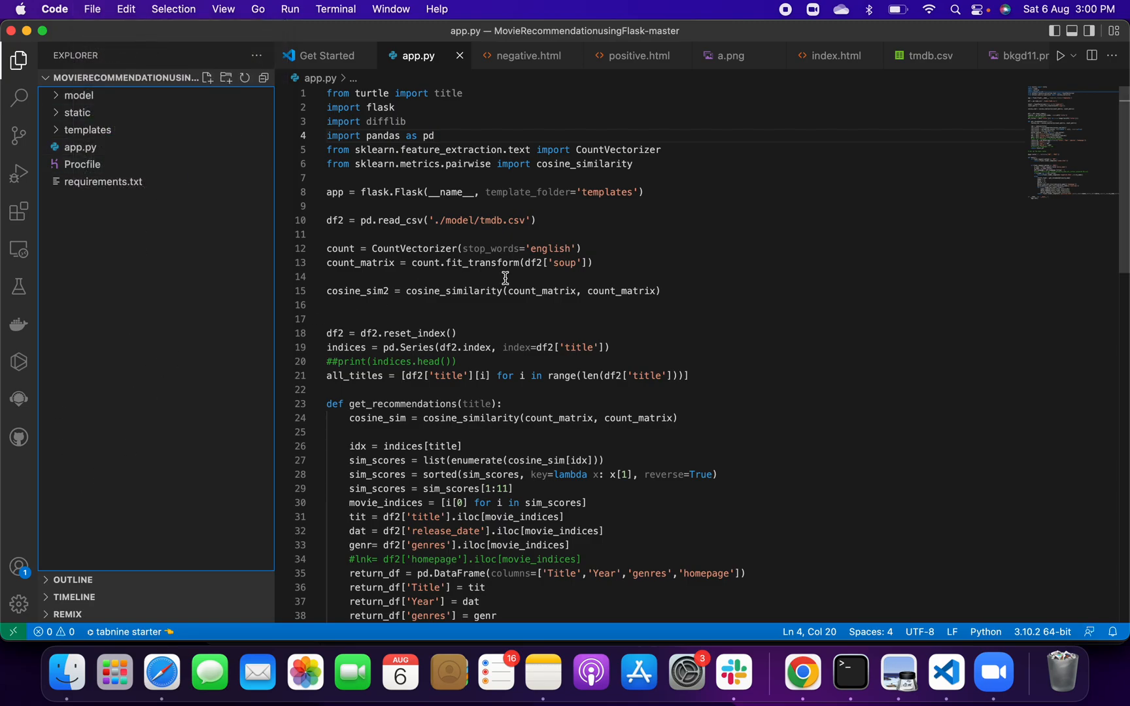
click(79, 147)
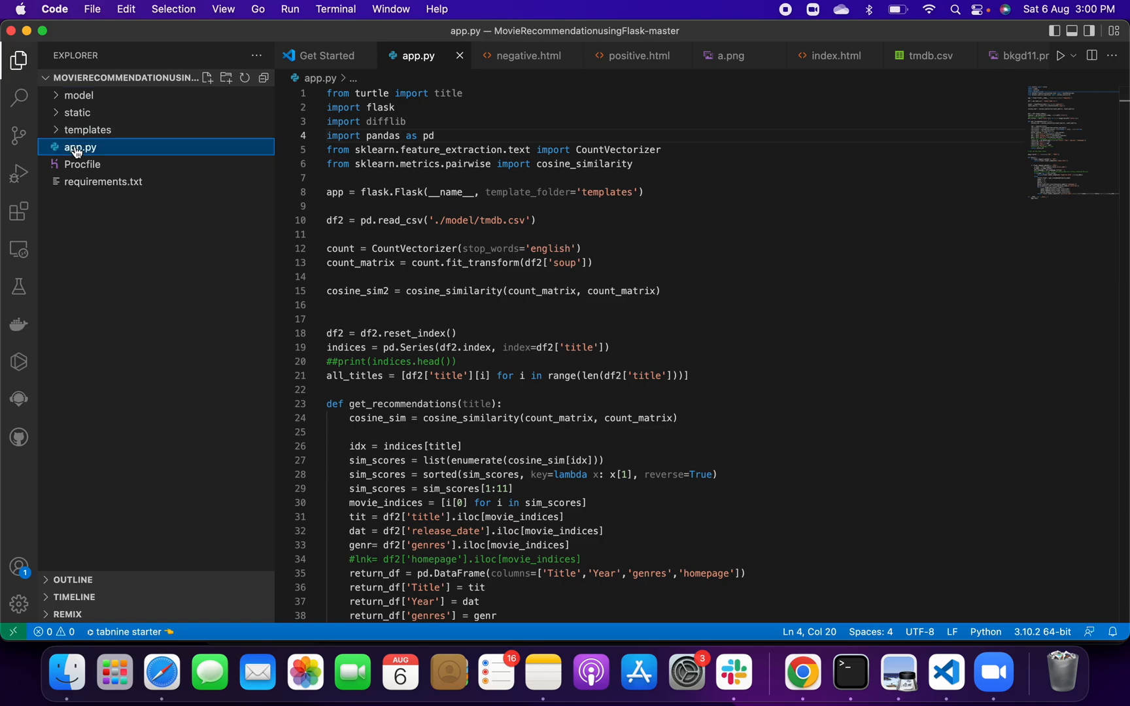
mouse_move(918, 145)
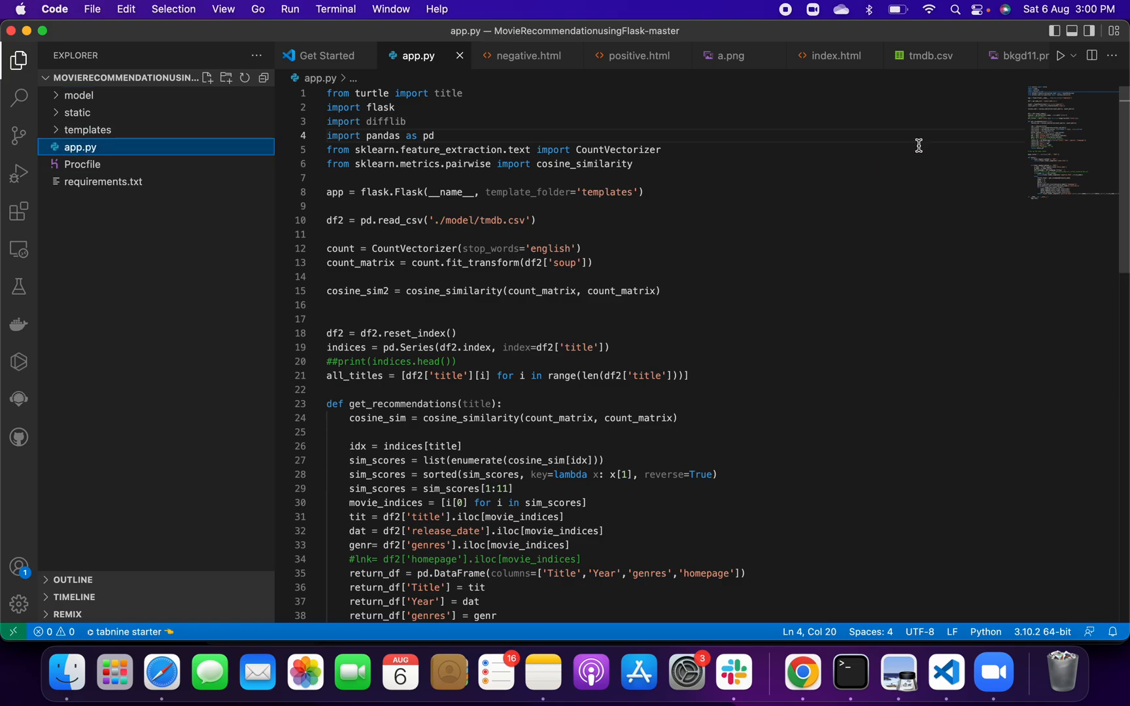
mouse_move(1029, 79)
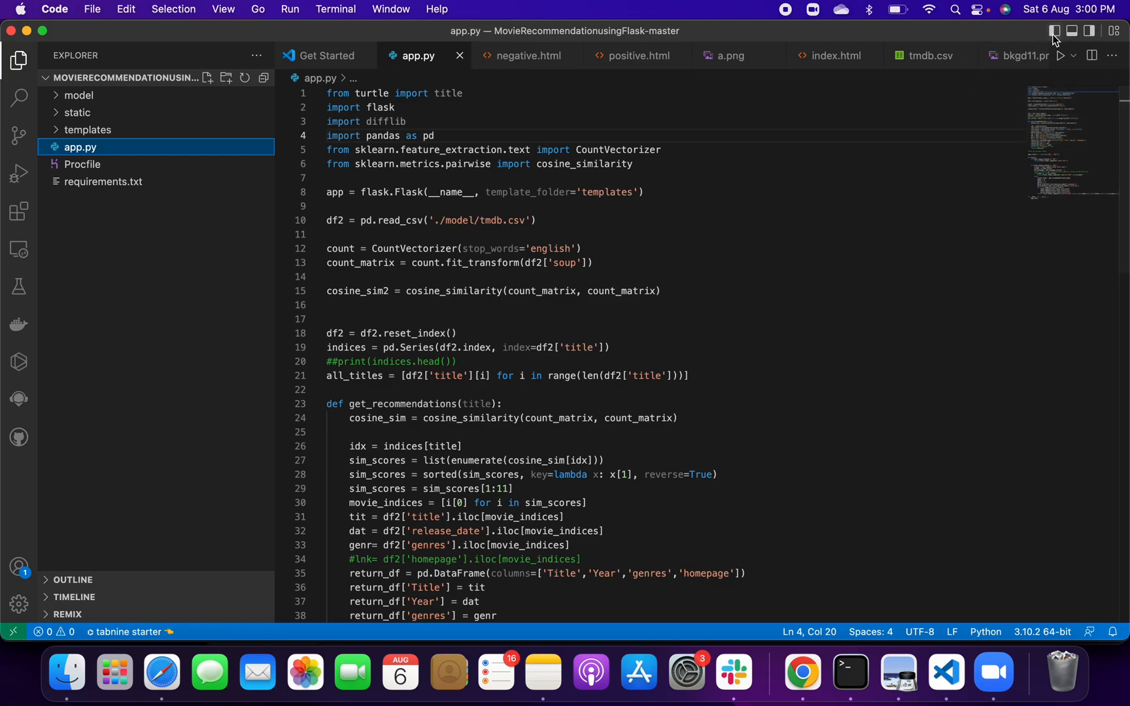
mouse_move(1054, 31)
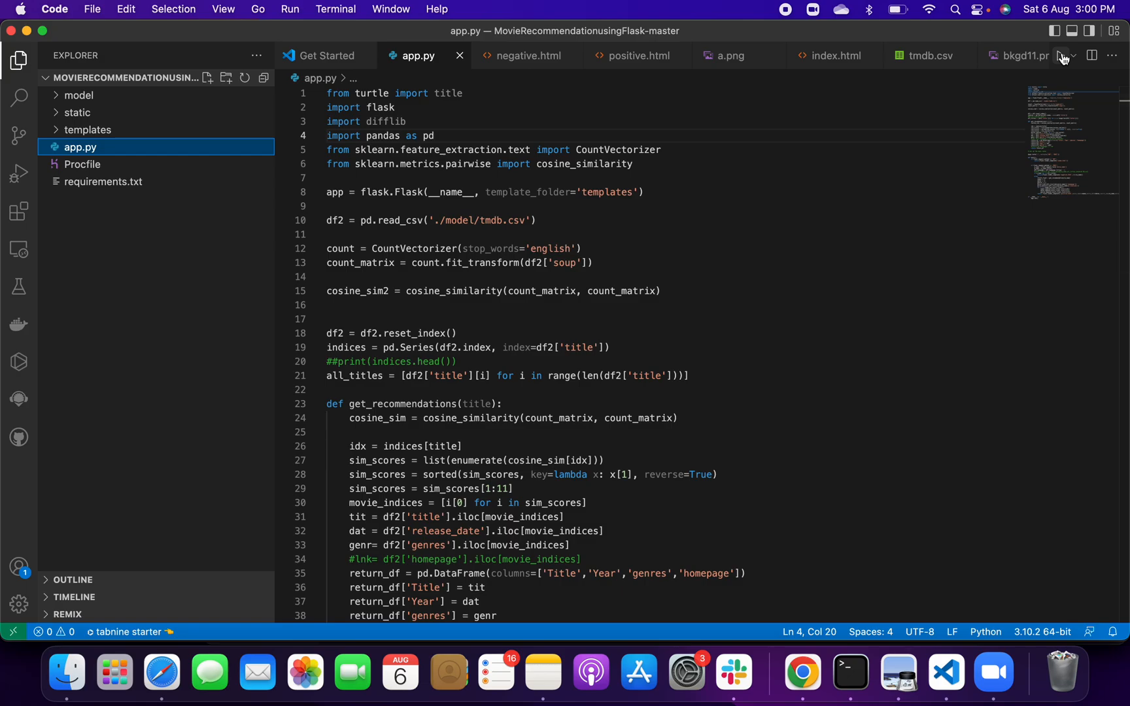
click(1060, 55)
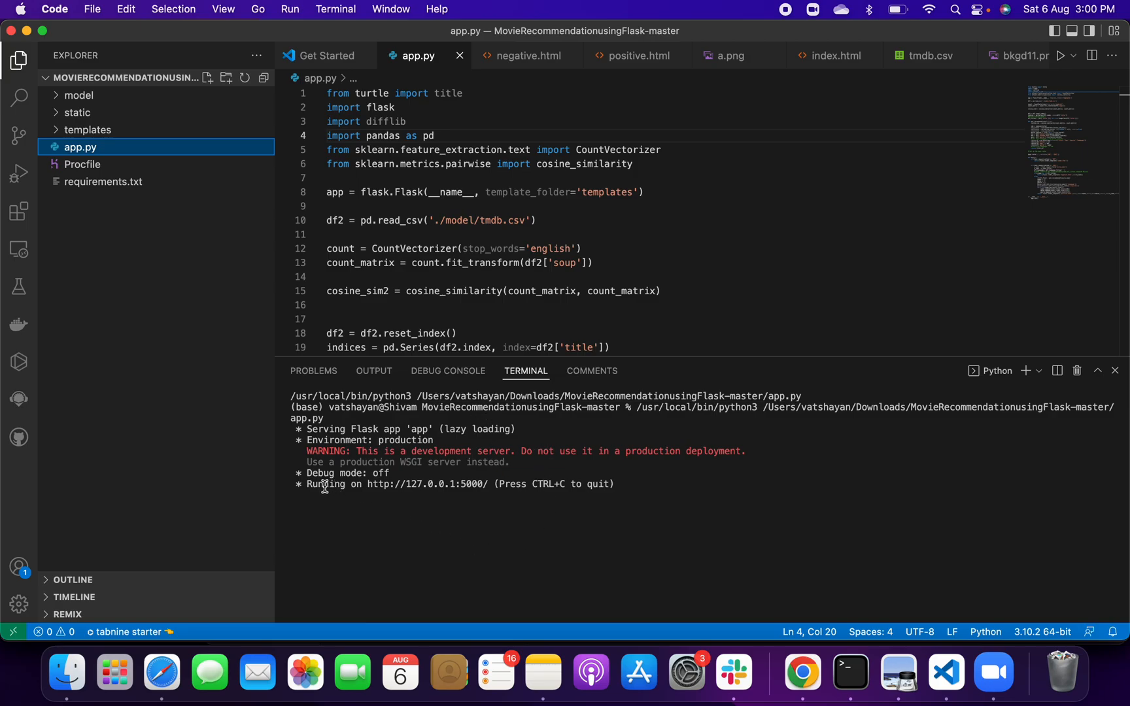
mouse_move(454, 483)
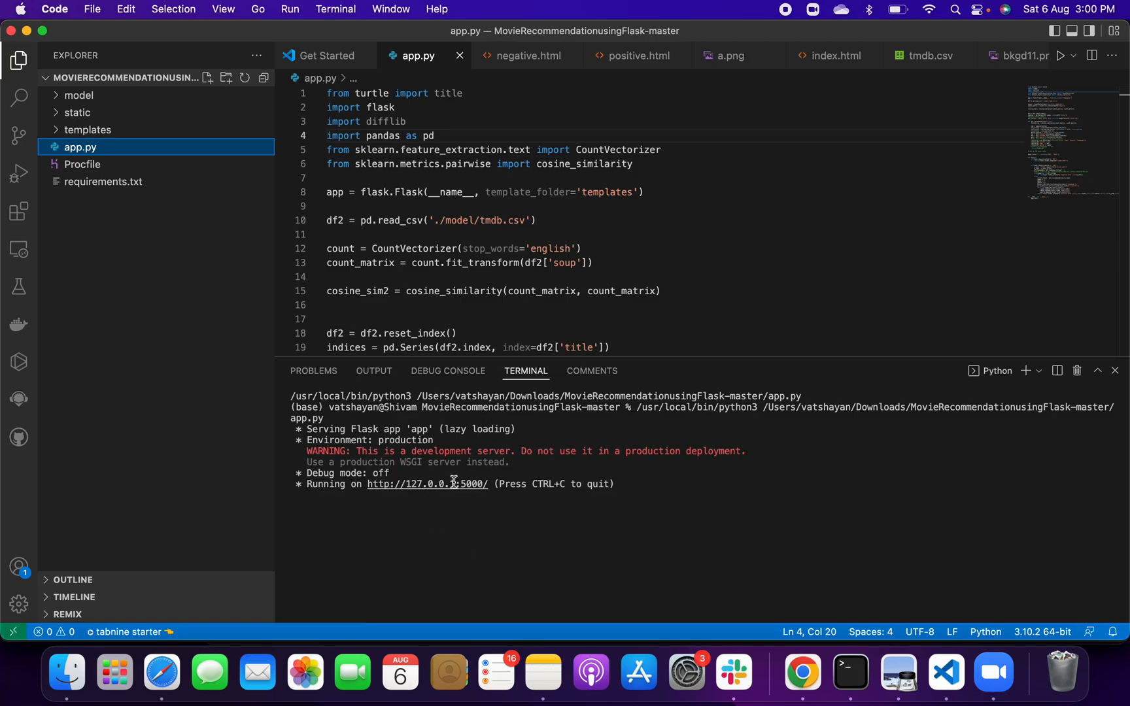
mouse_move(426, 484)
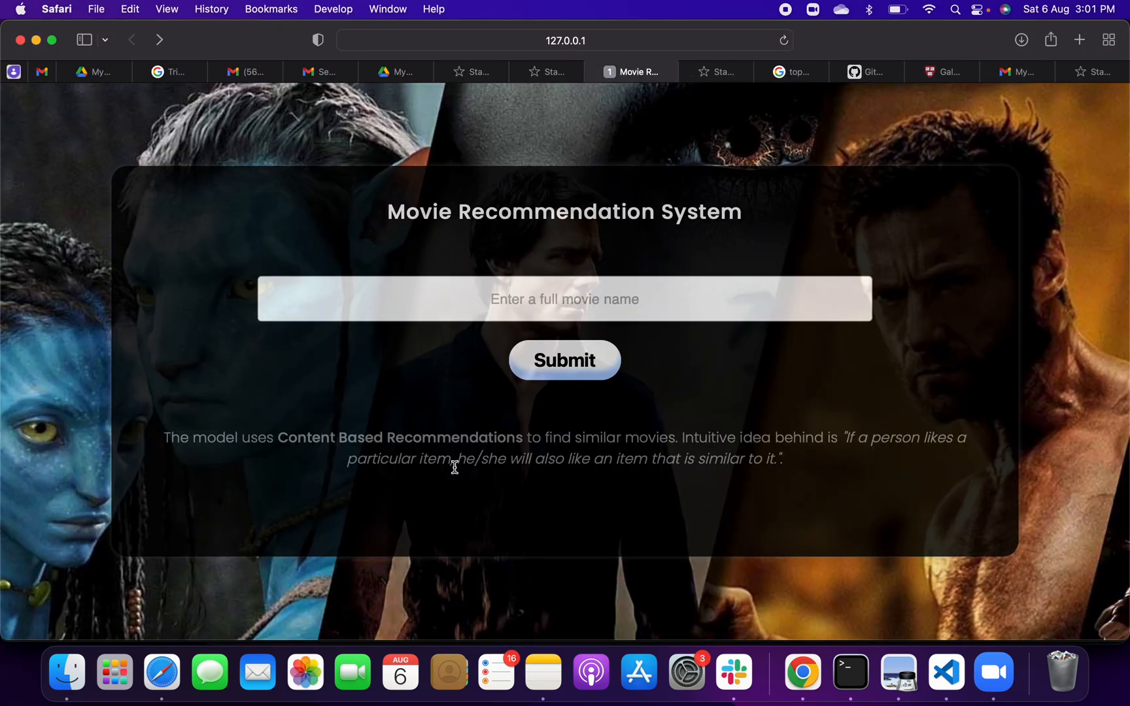
mouse_move(901, 530)
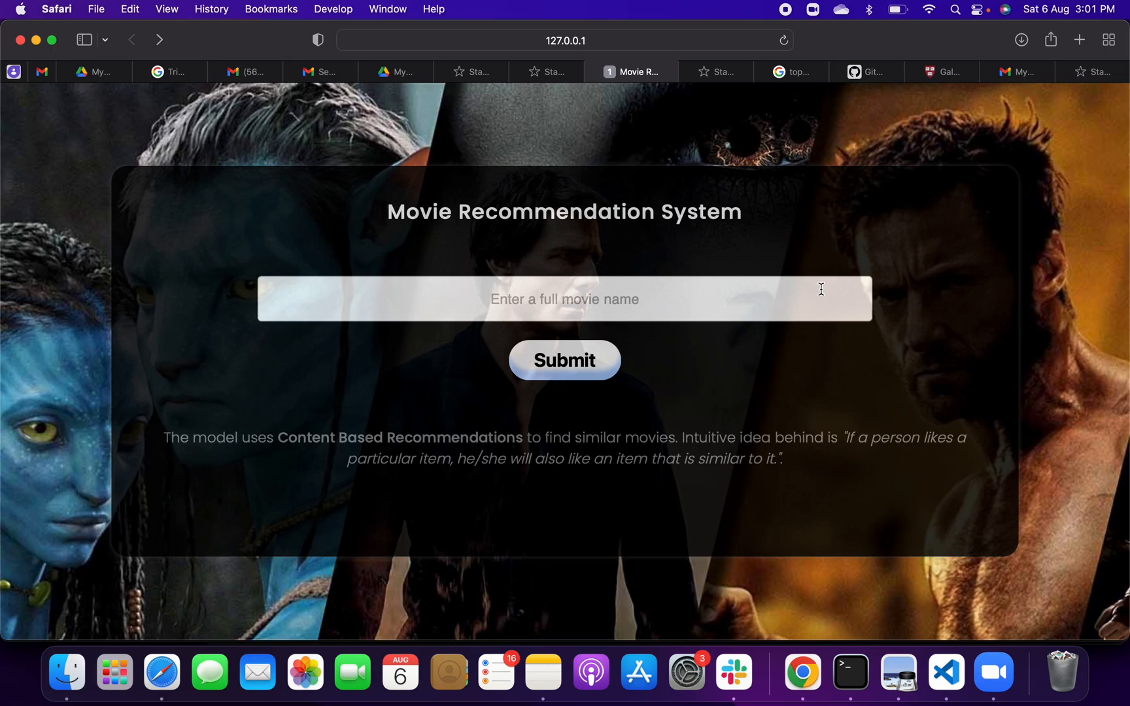
mouse_move(735, 311)
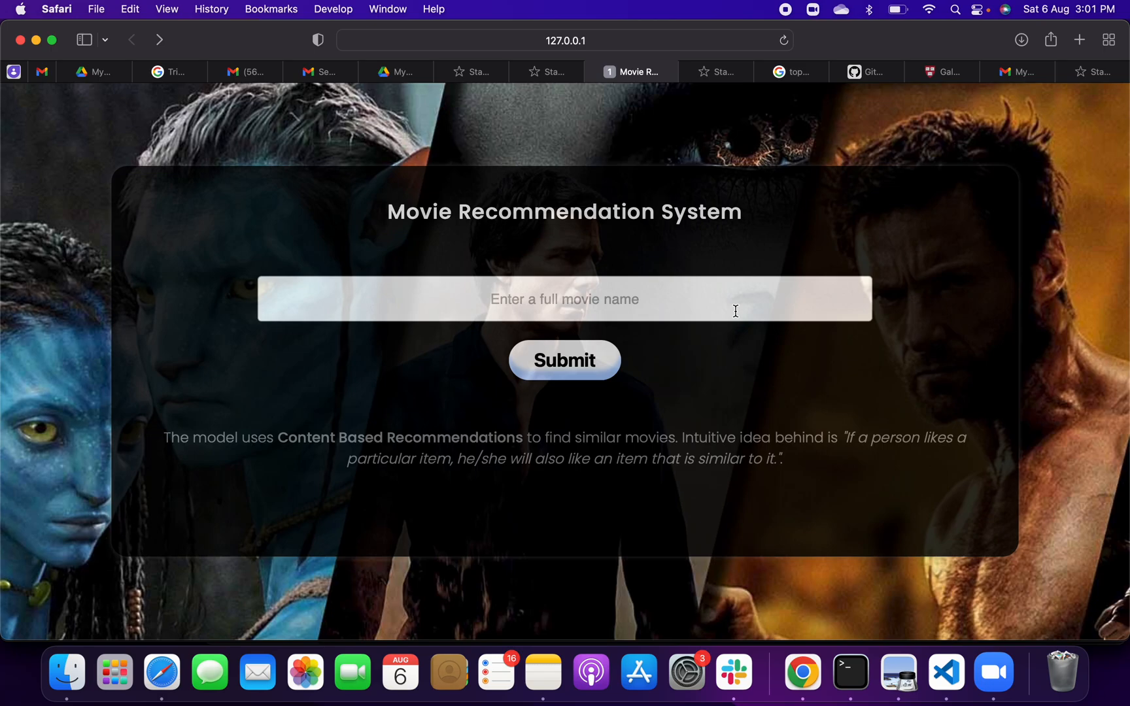
Enter 'Titanic' in the movie name field.
text(t)
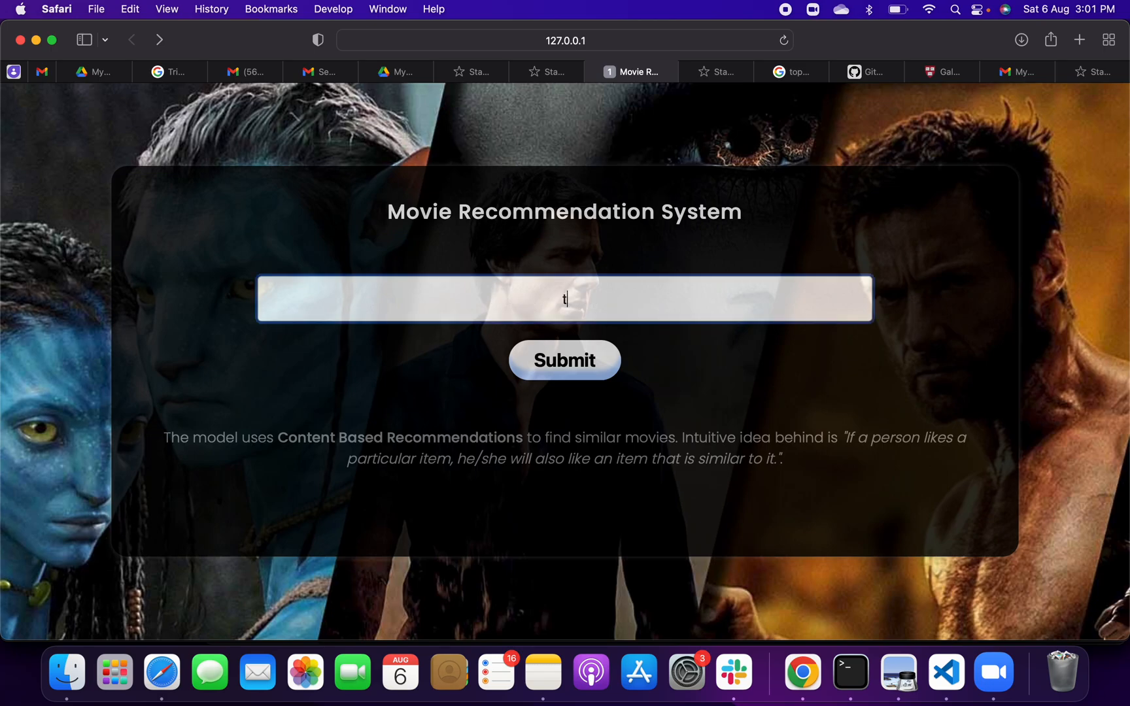
text(it)
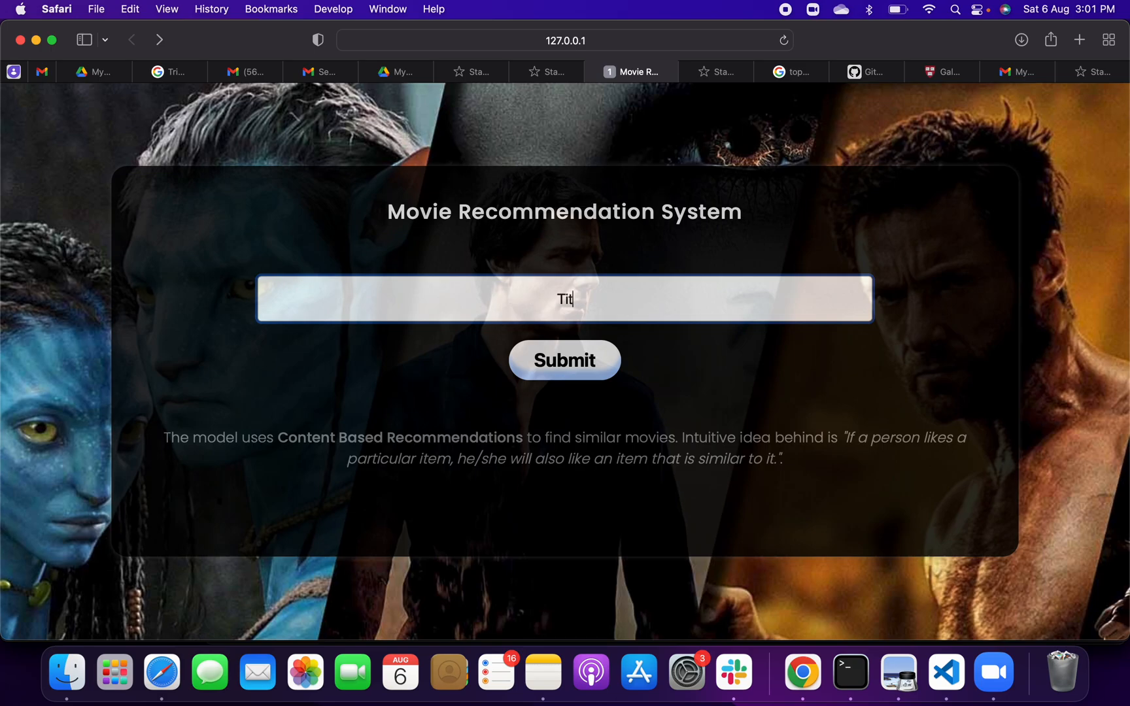
text(anic)
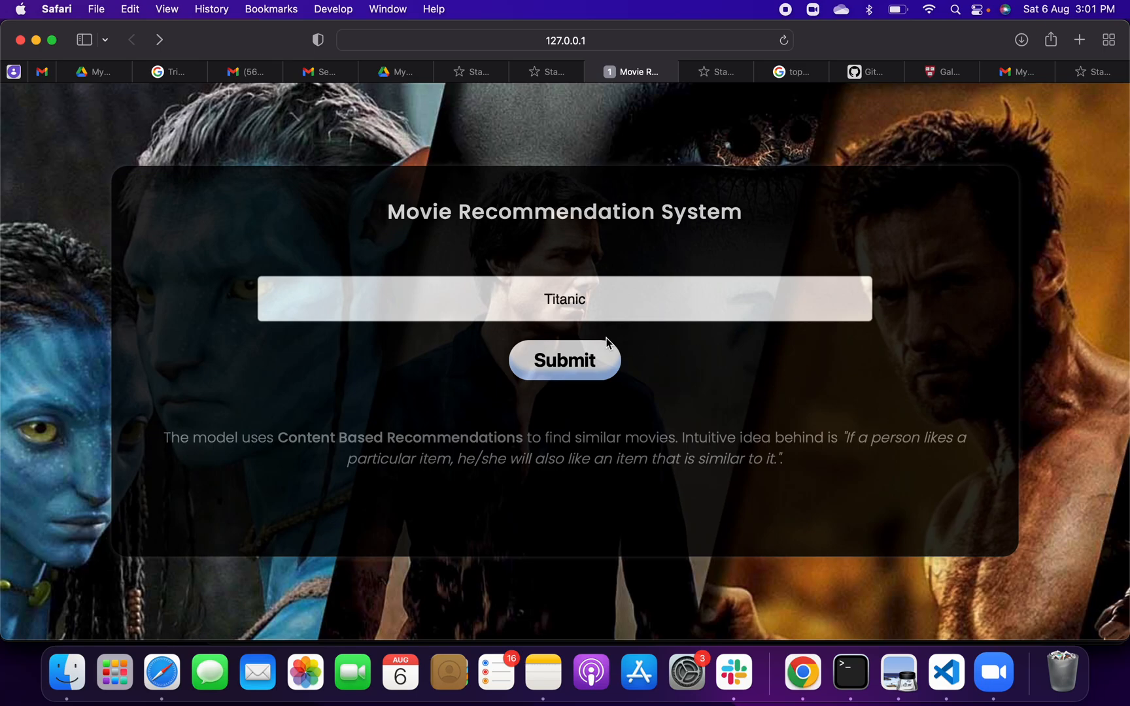
Submit Titanic and scroll through its ten recommendations, such as Revolutionary Road.
click(565, 361)
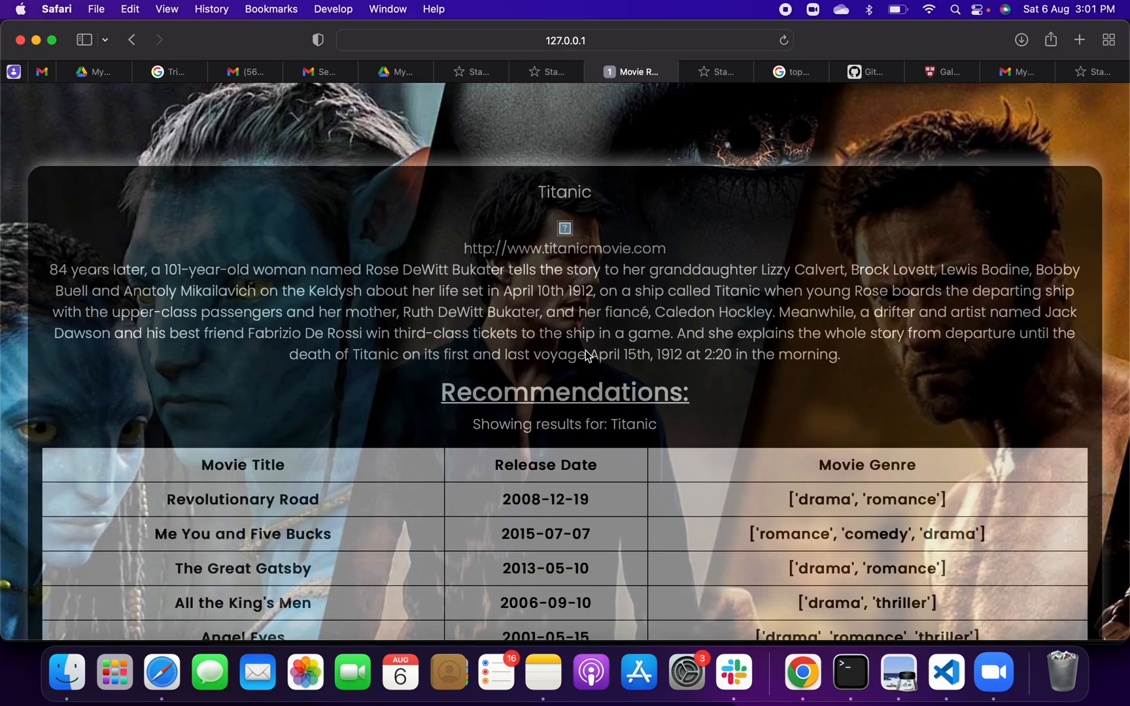
mouse_move(133, 277)
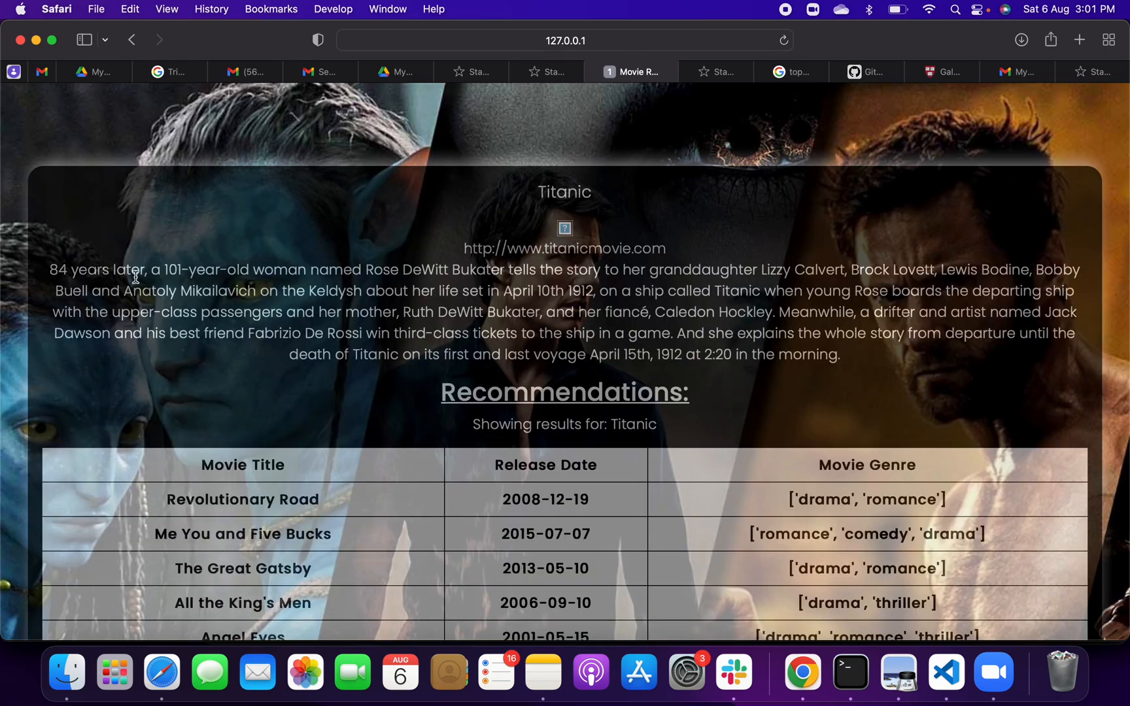
mouse_move(414, 281)
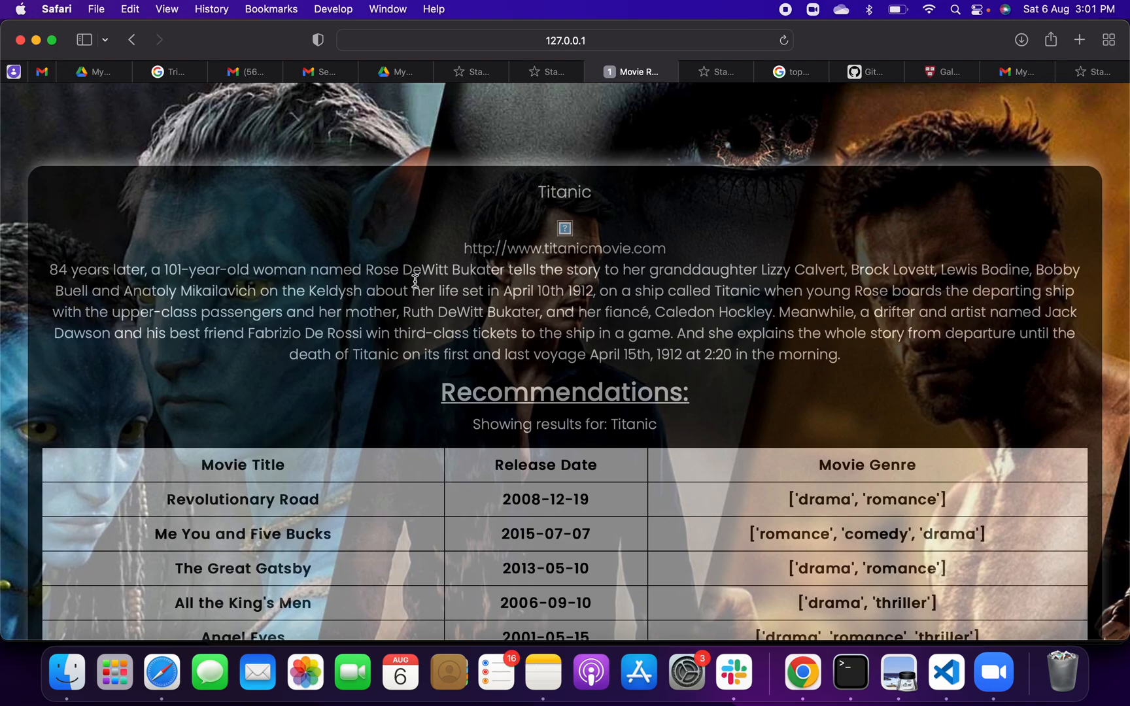
mouse_move(737, 287)
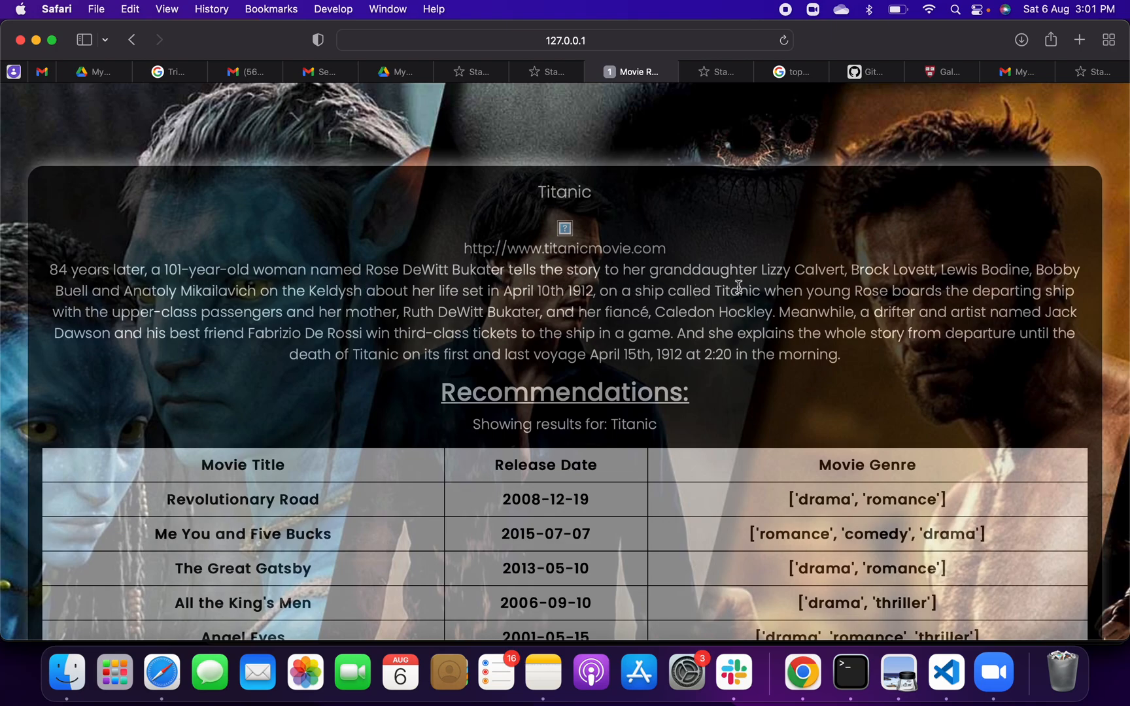
mouse_move(369, 316)
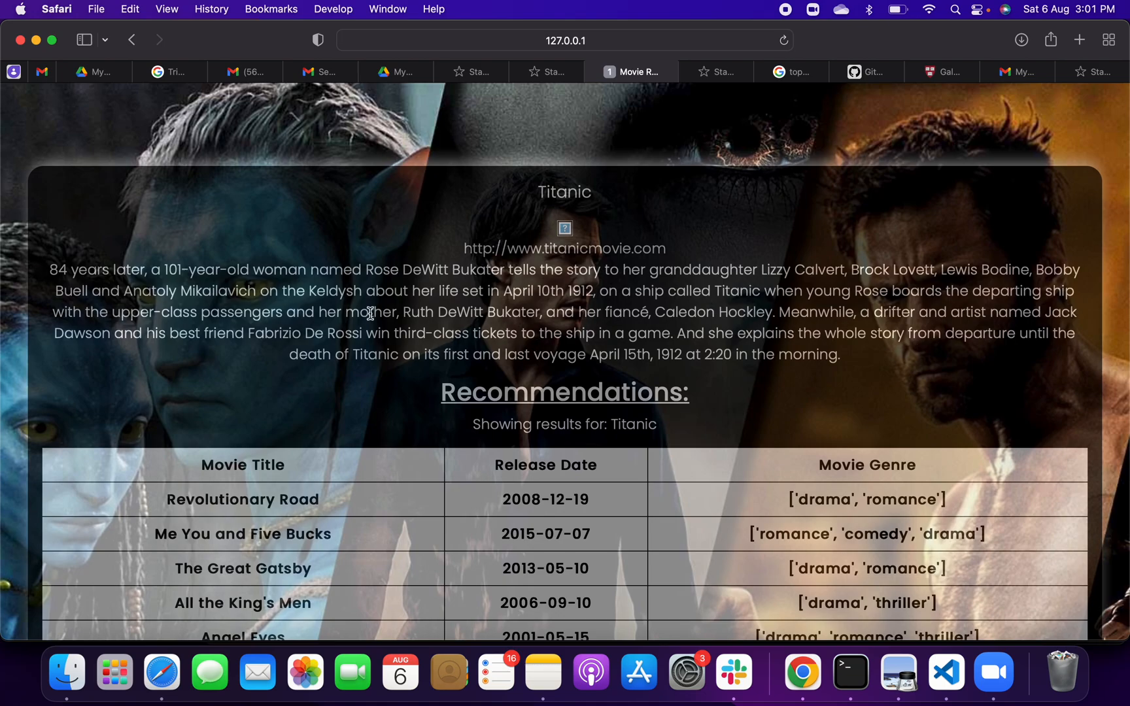
mouse_move(362, 394)
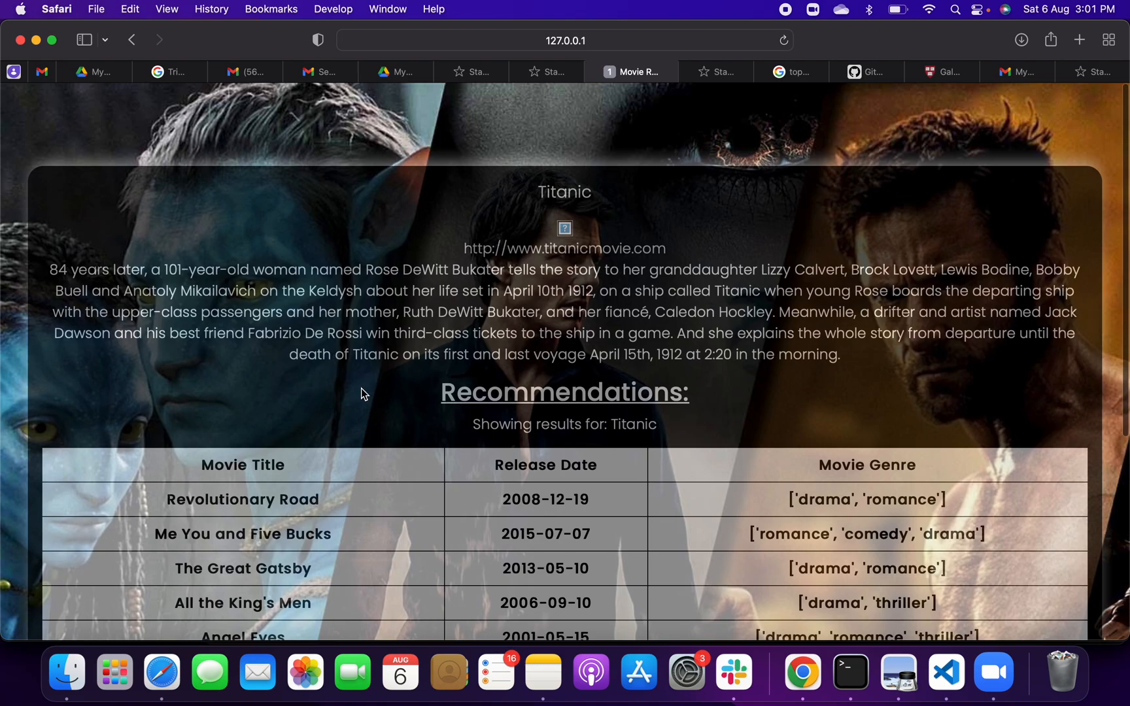
scroll(down, 3)
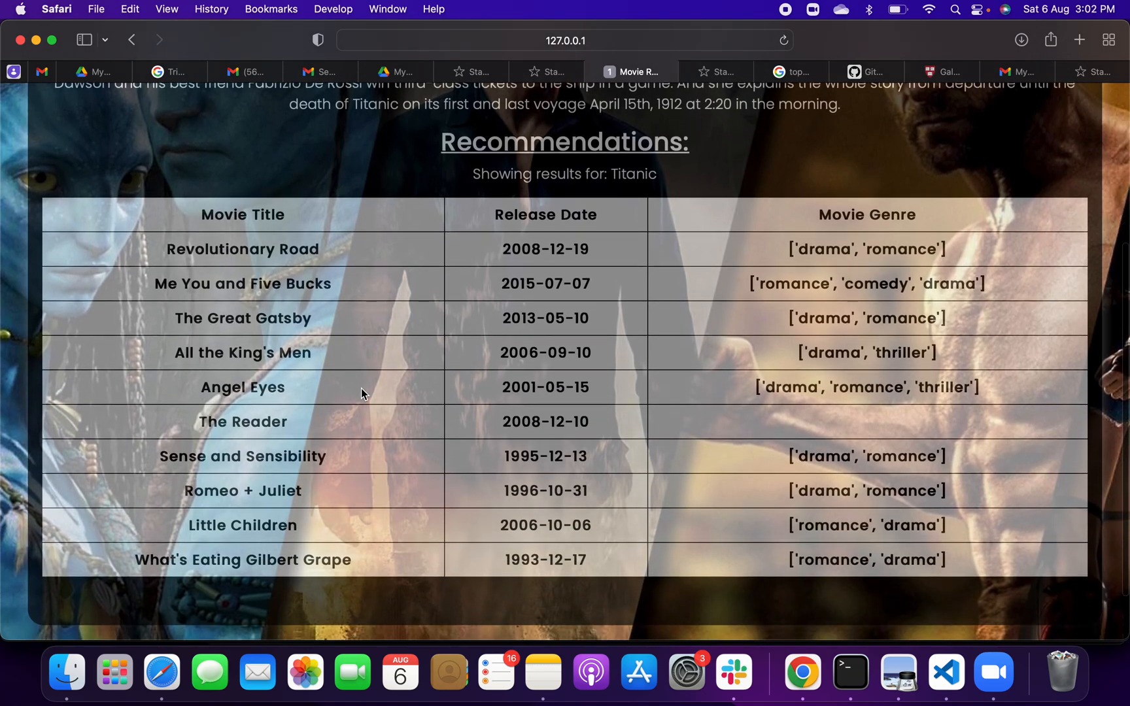
mouse_move(263, 281)
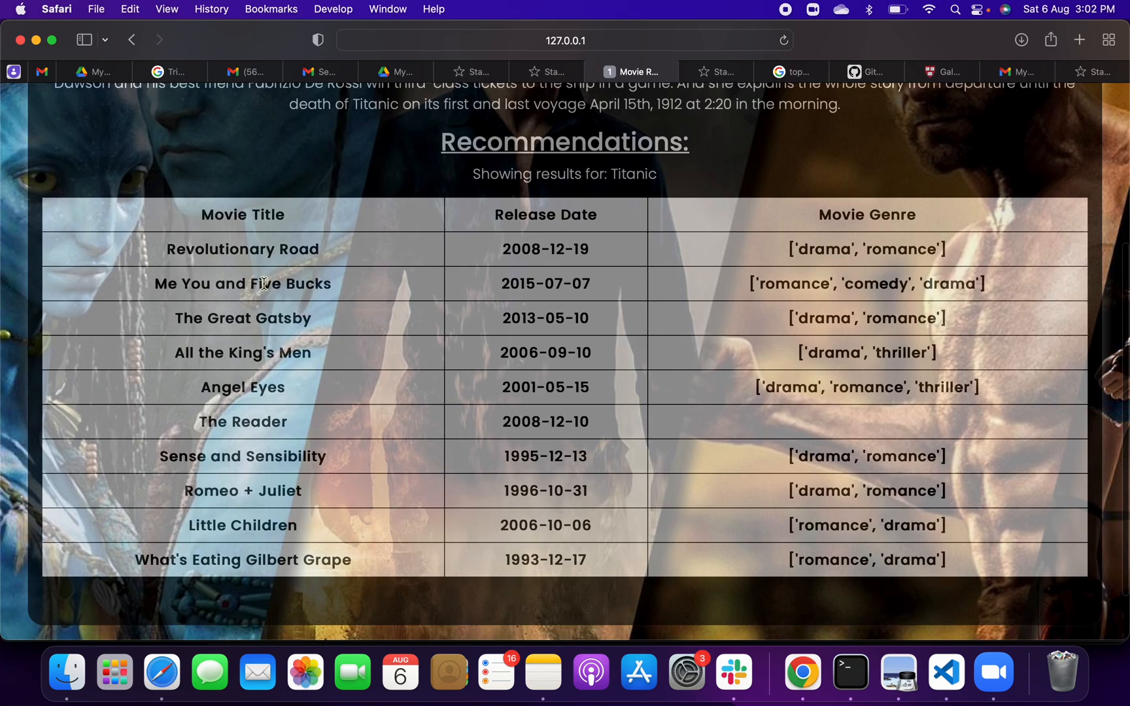
mouse_move(301, 339)
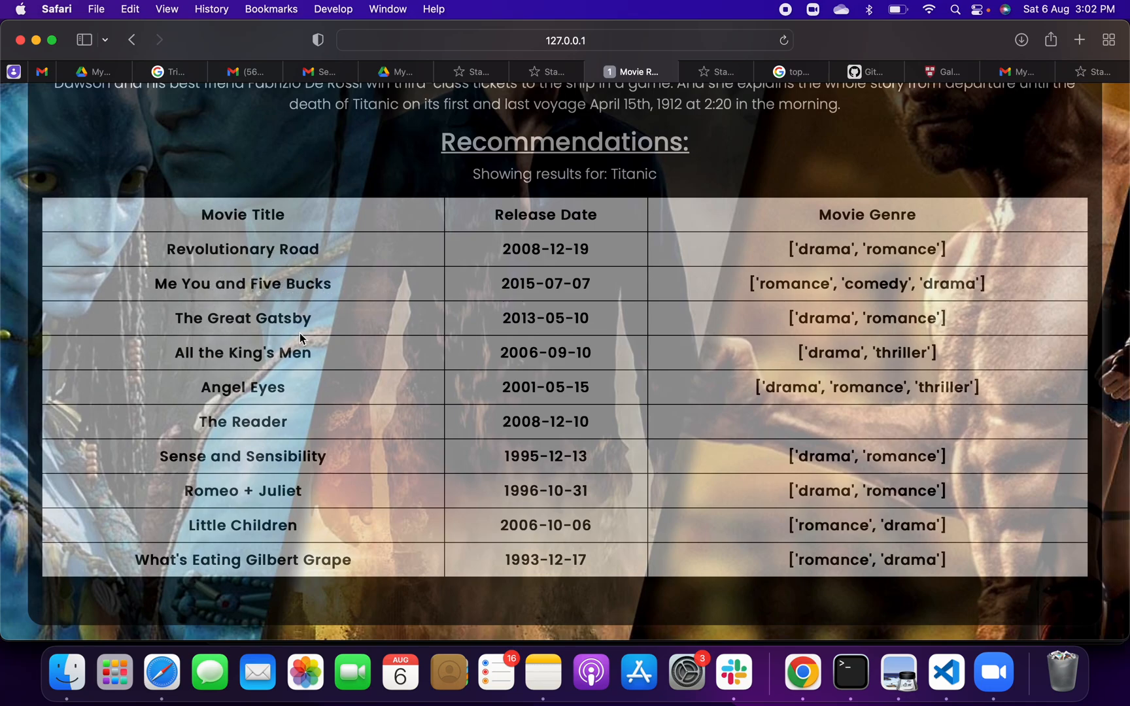
mouse_move(248, 423)
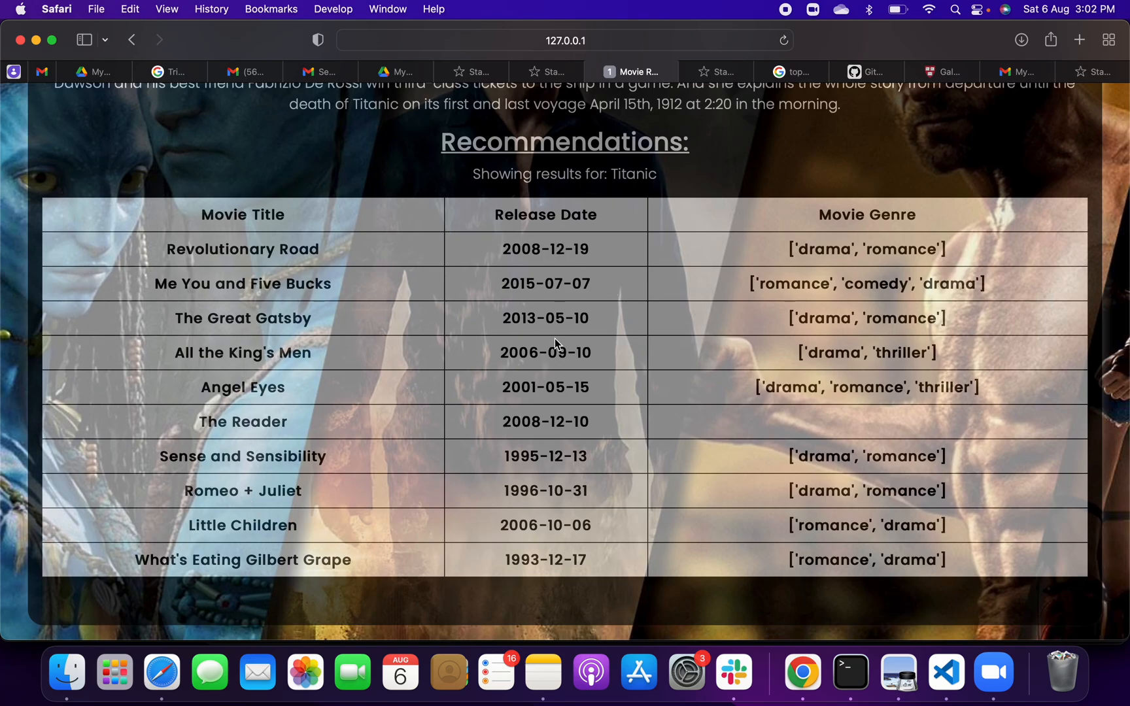
mouse_move(625, 631)
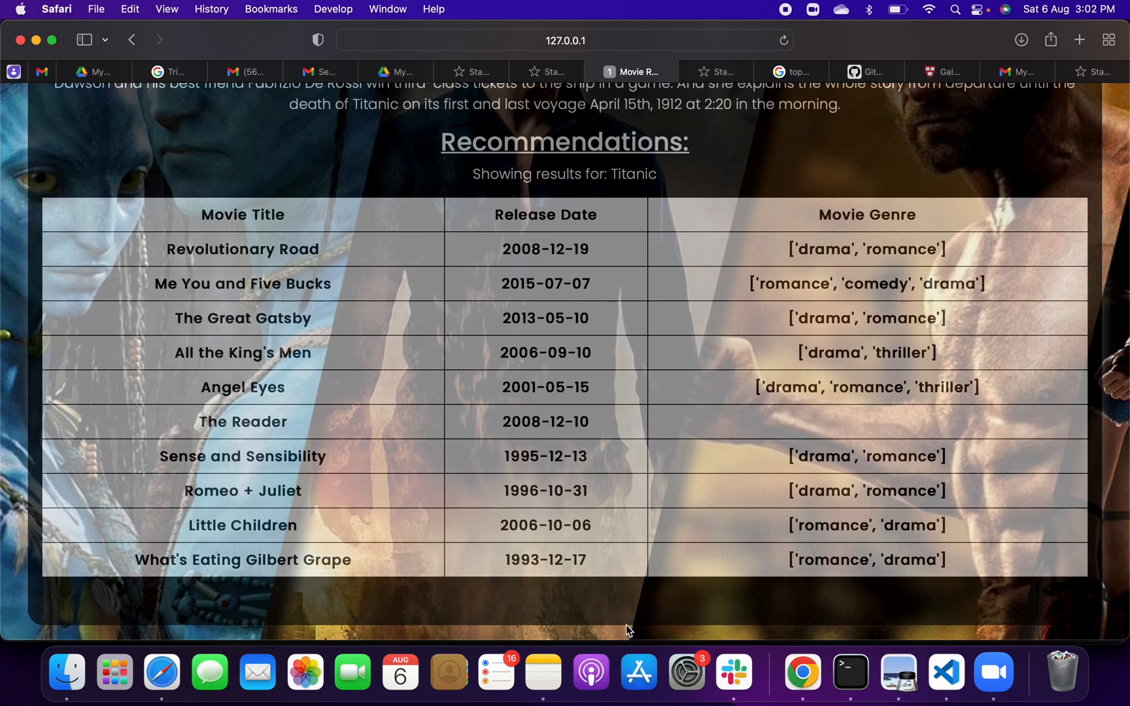
mouse_move(885, 206)
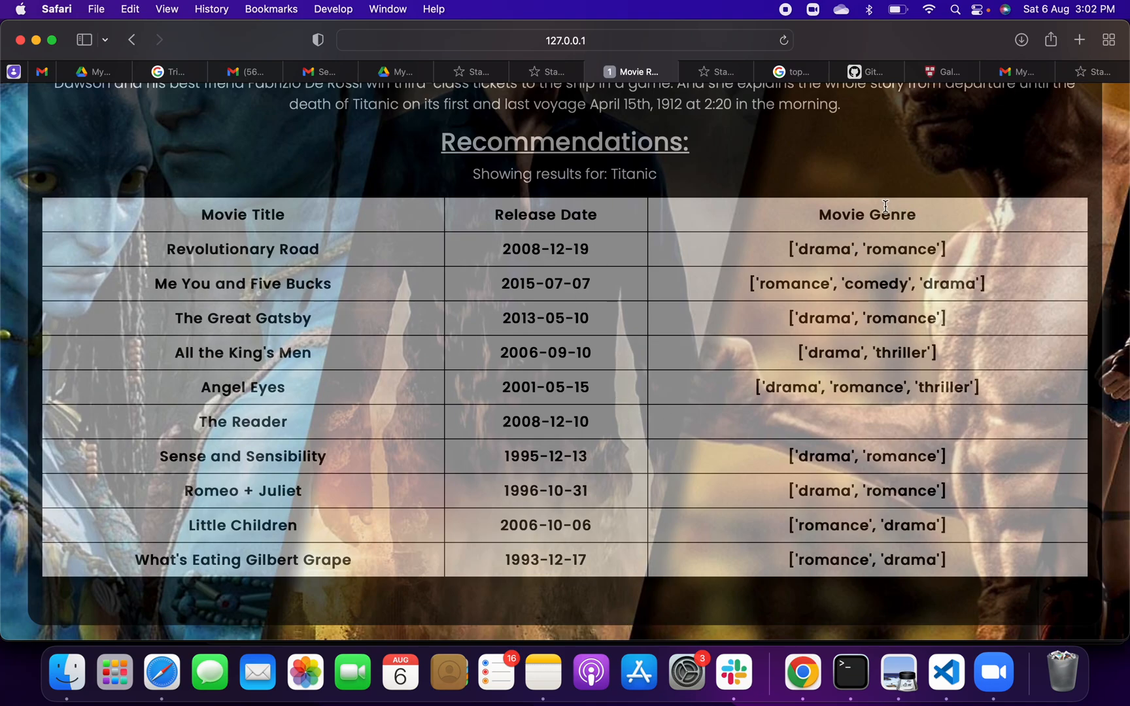
mouse_move(911, 242)
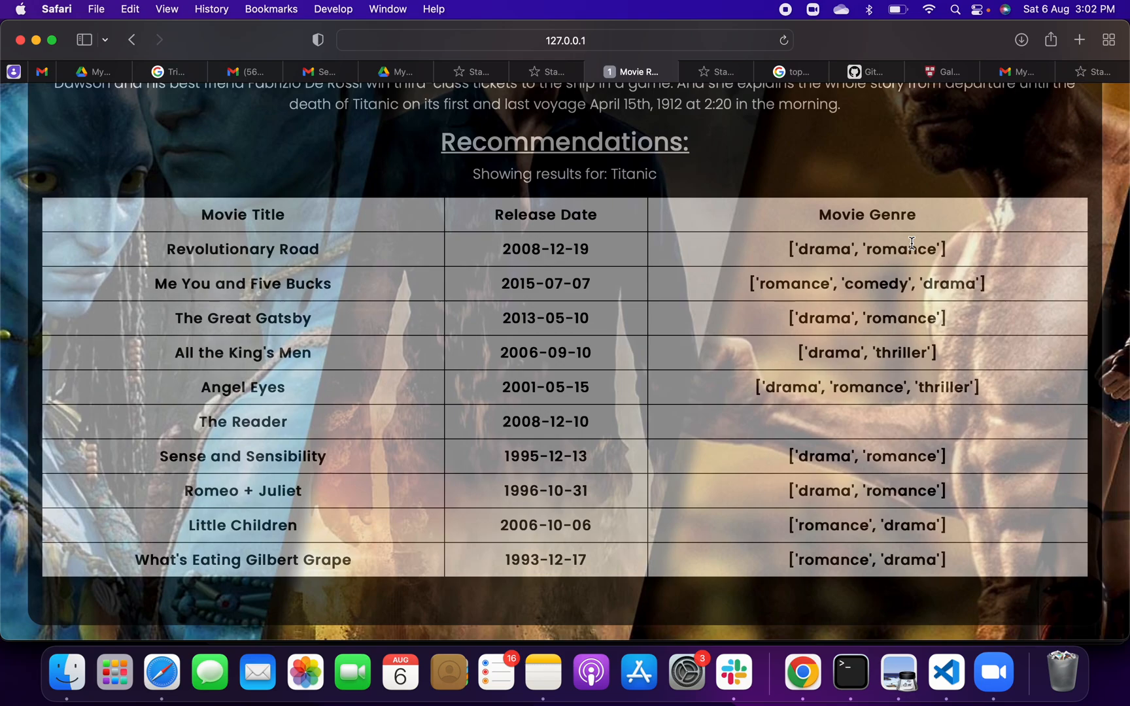
mouse_move(868, 516)
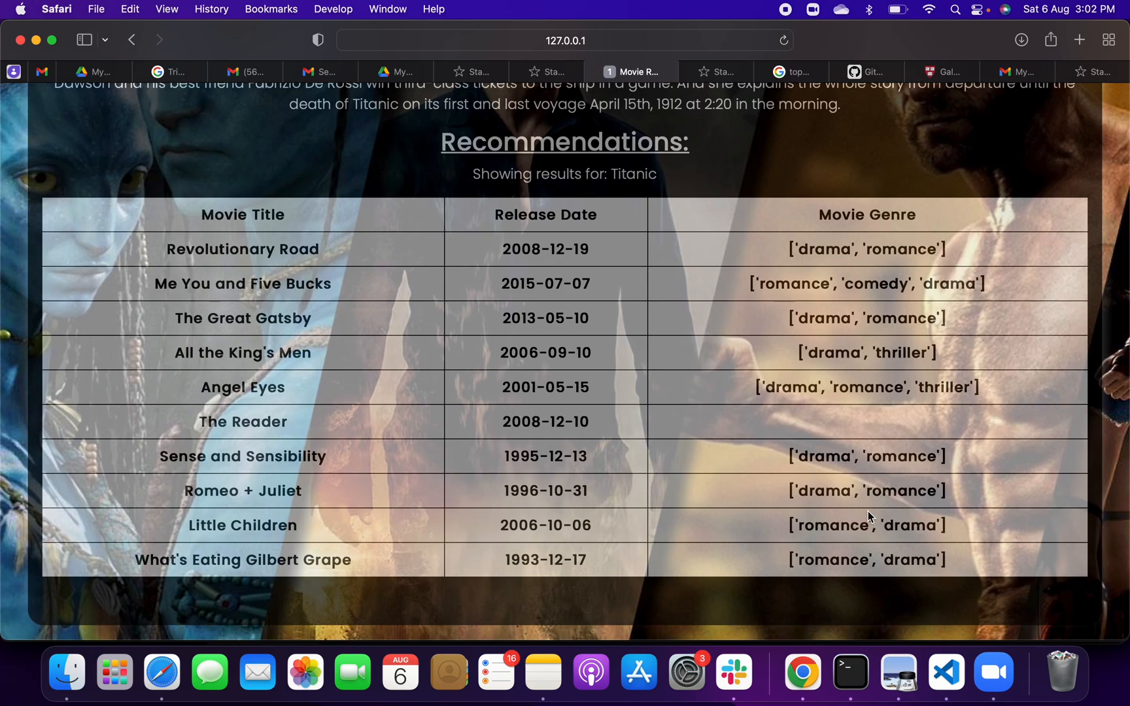
scroll(up, 3)
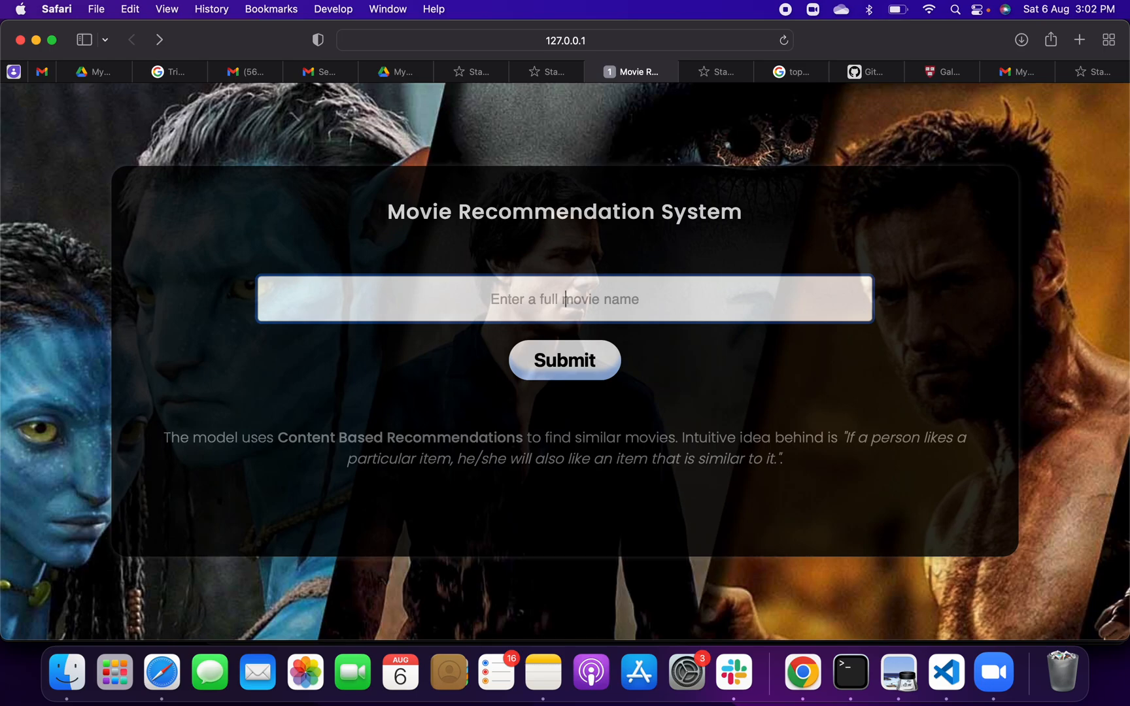
Enter 'Die Hard' in the movie name field and submit it.
text(Di)
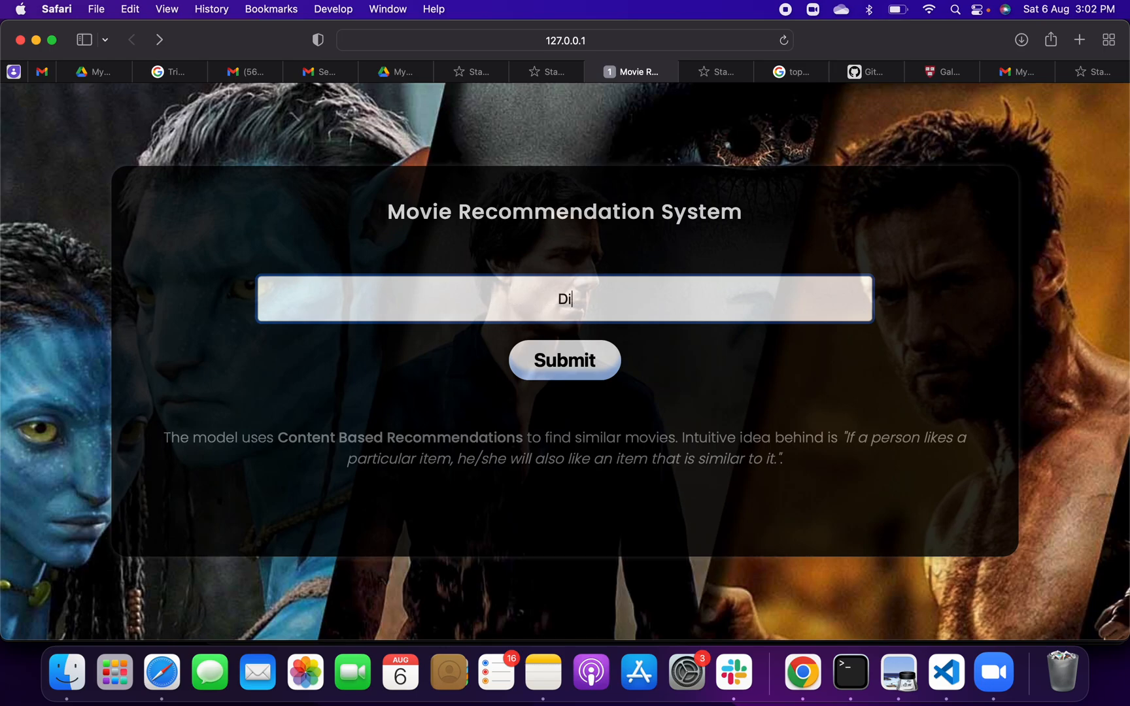
text(e Hard)
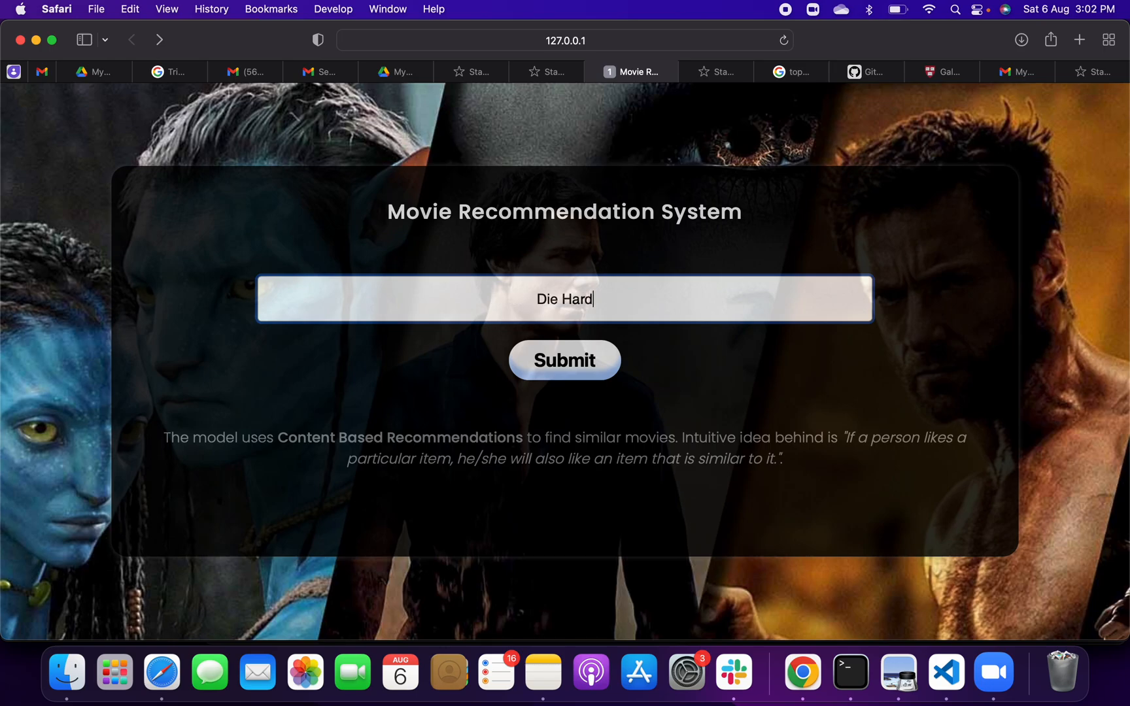
click(564, 360)
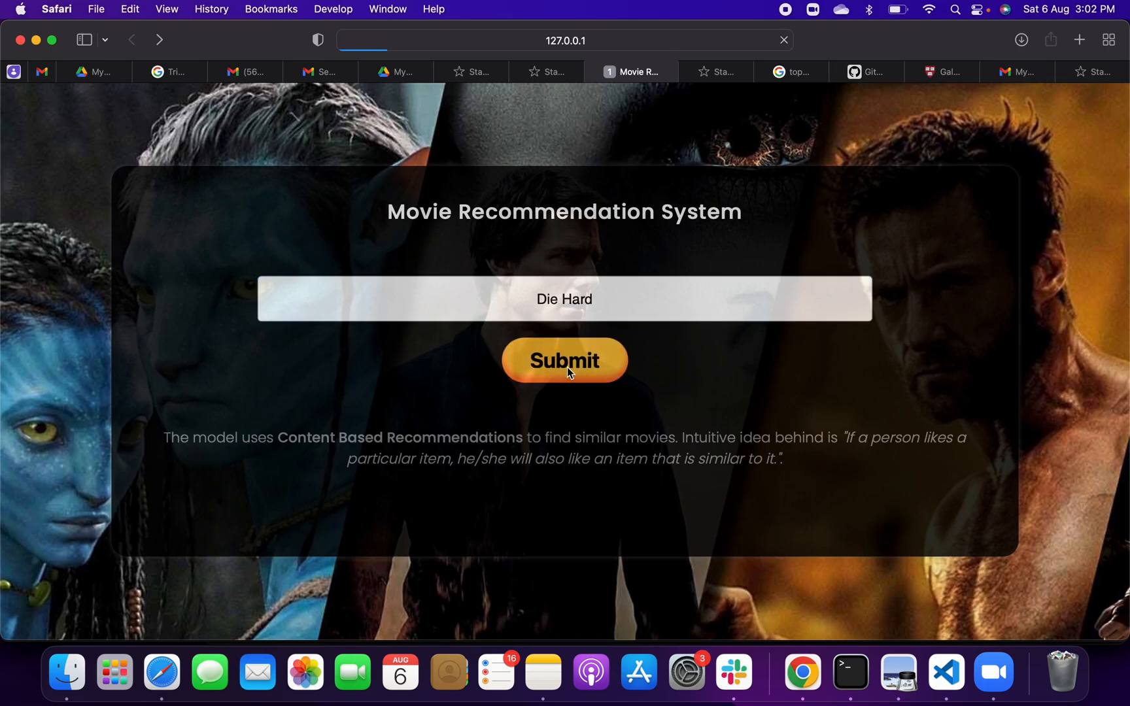
Submit again and scroll through the ten Die Hard recommendations, like Die Hard 2.
click(564, 360)
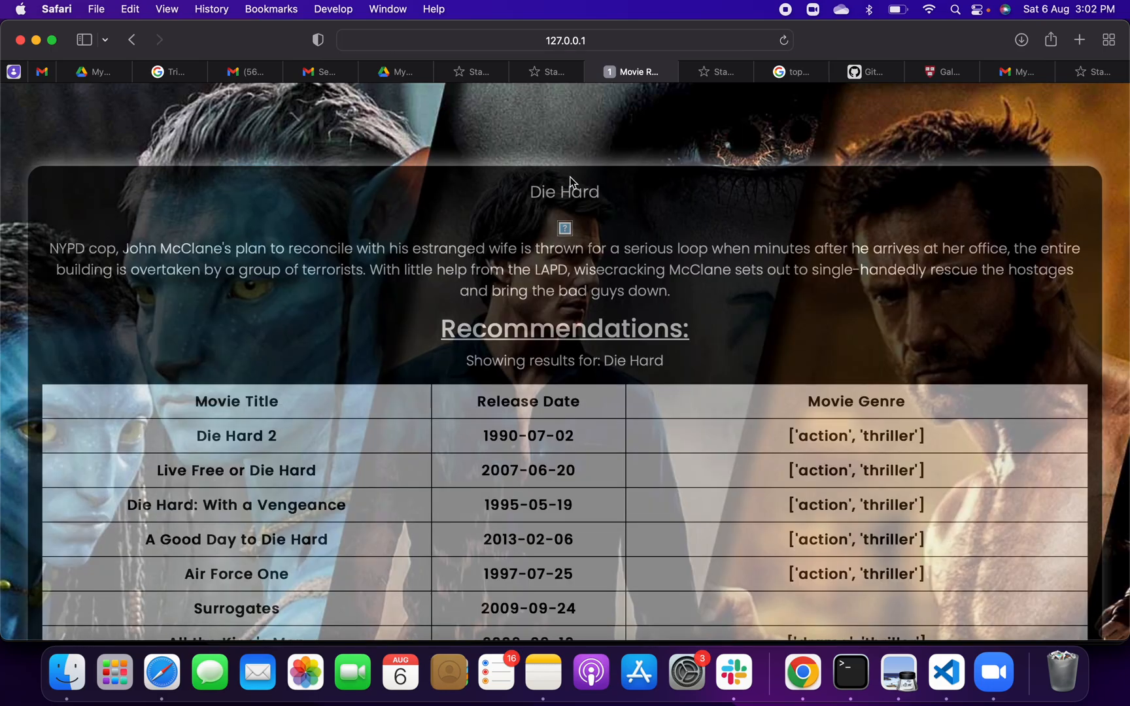
scroll(down, 3)
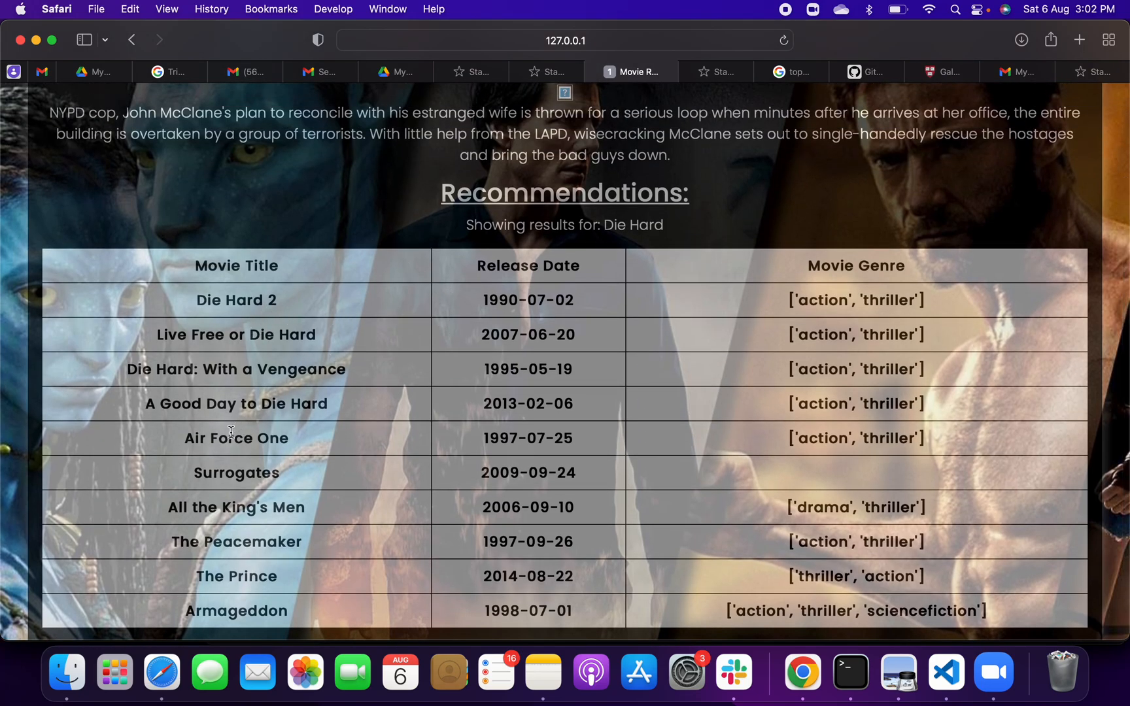
mouse_move(394, 527)
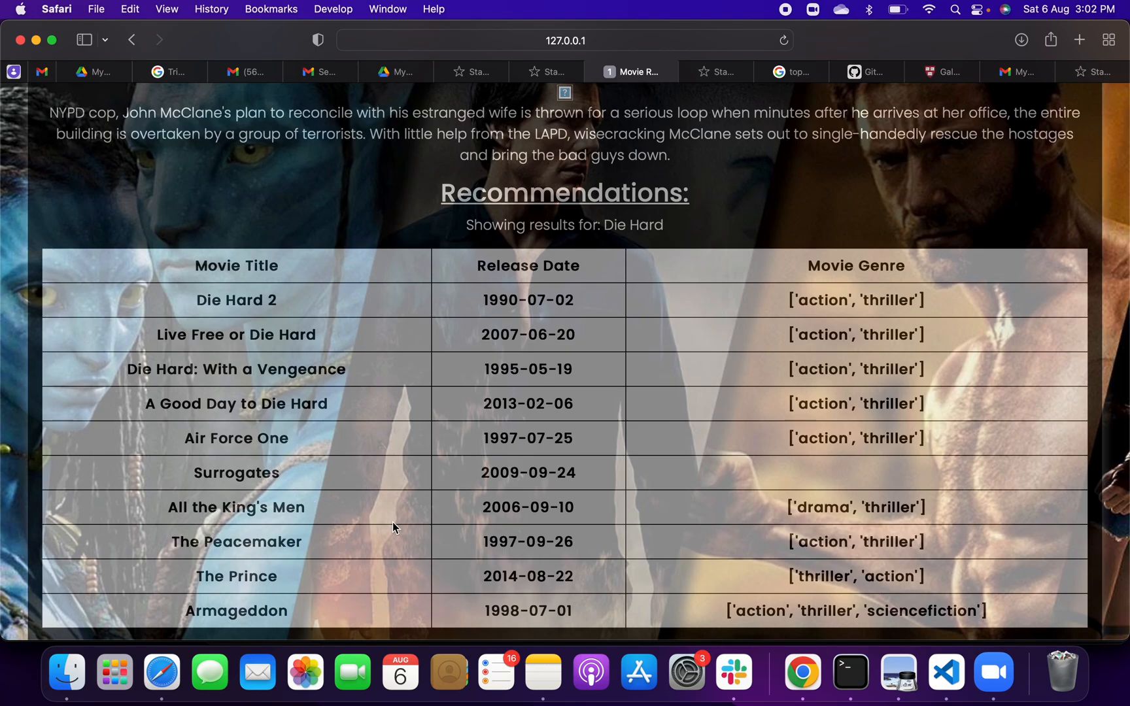
scroll(down, 3)
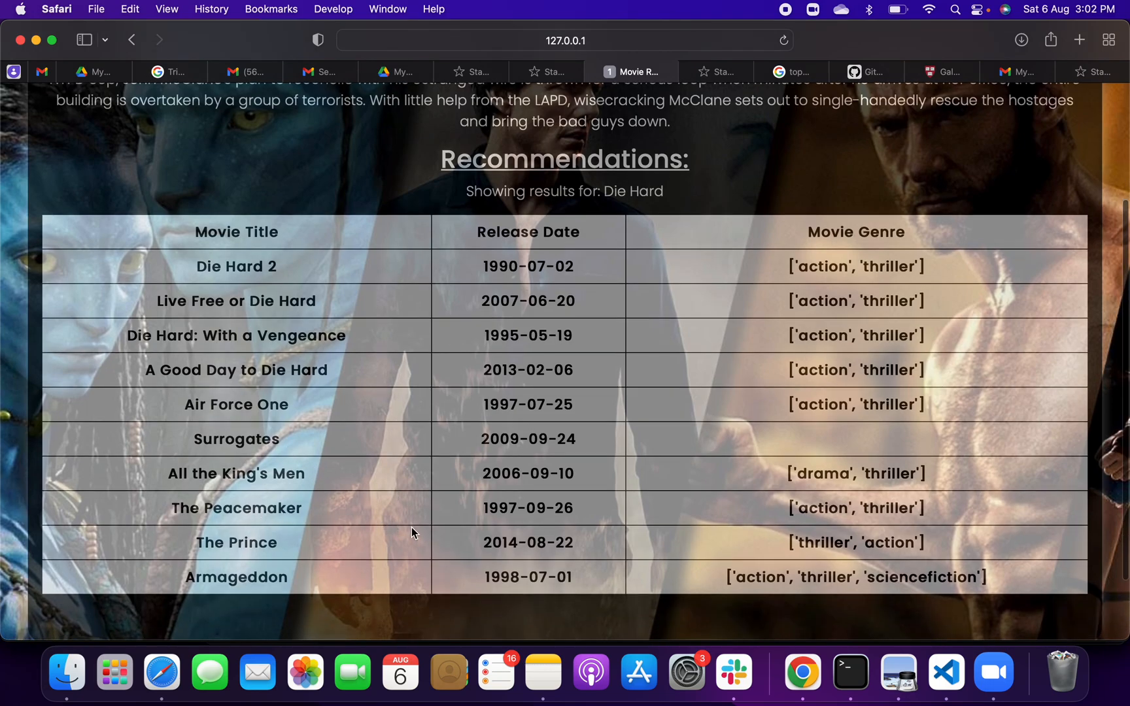
scroll(up, 3)
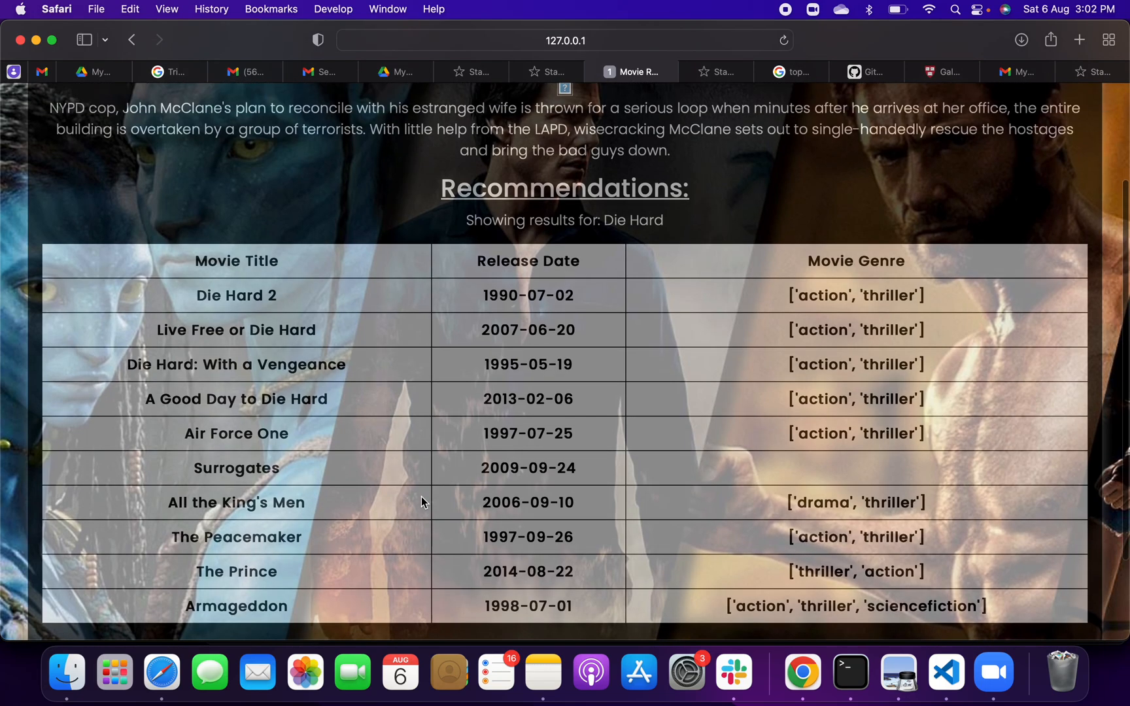
scroll(up, 3)
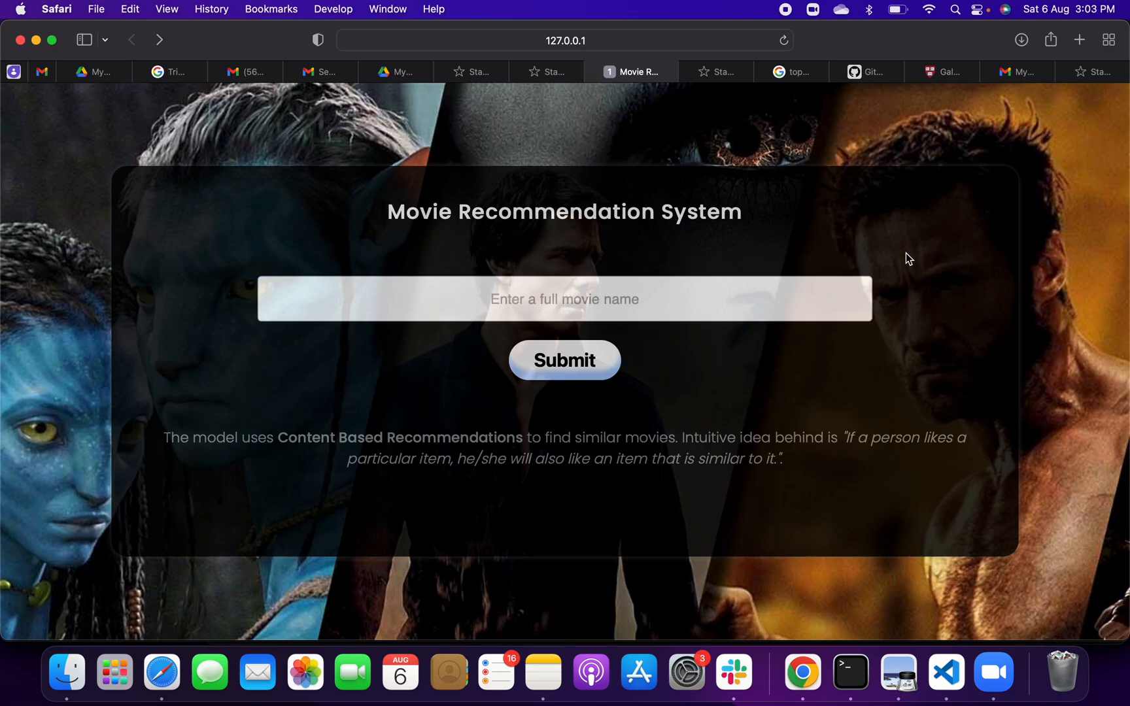
mouse_move(961, 618)
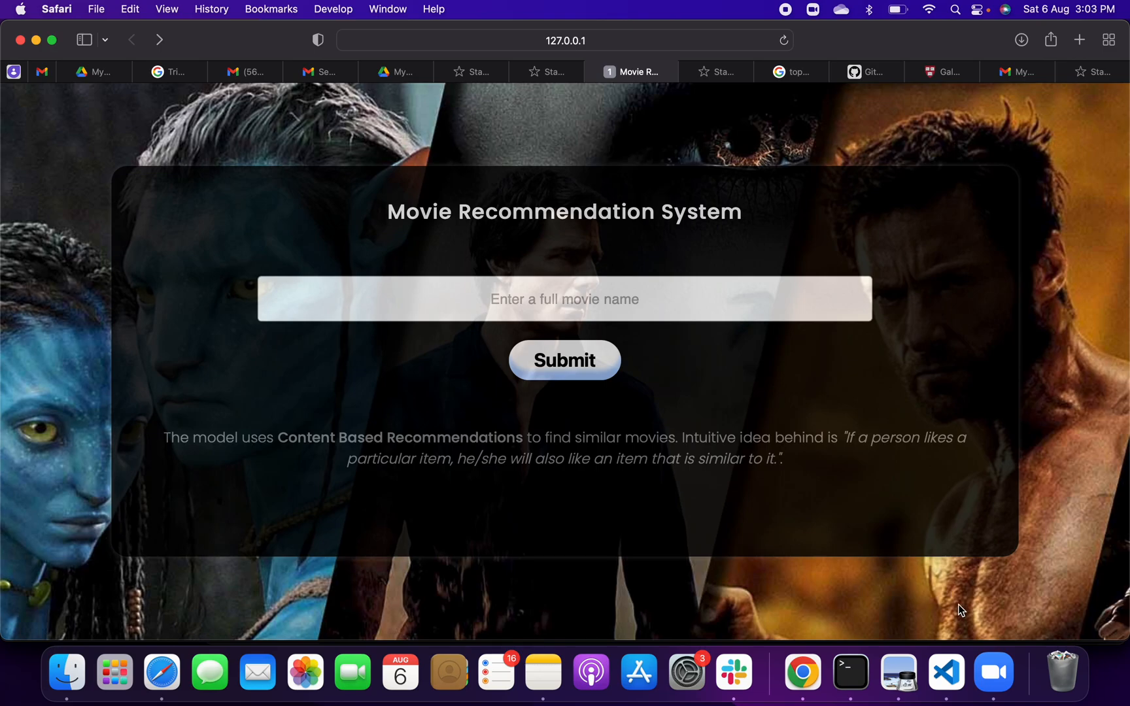
mouse_move(1029, 538)
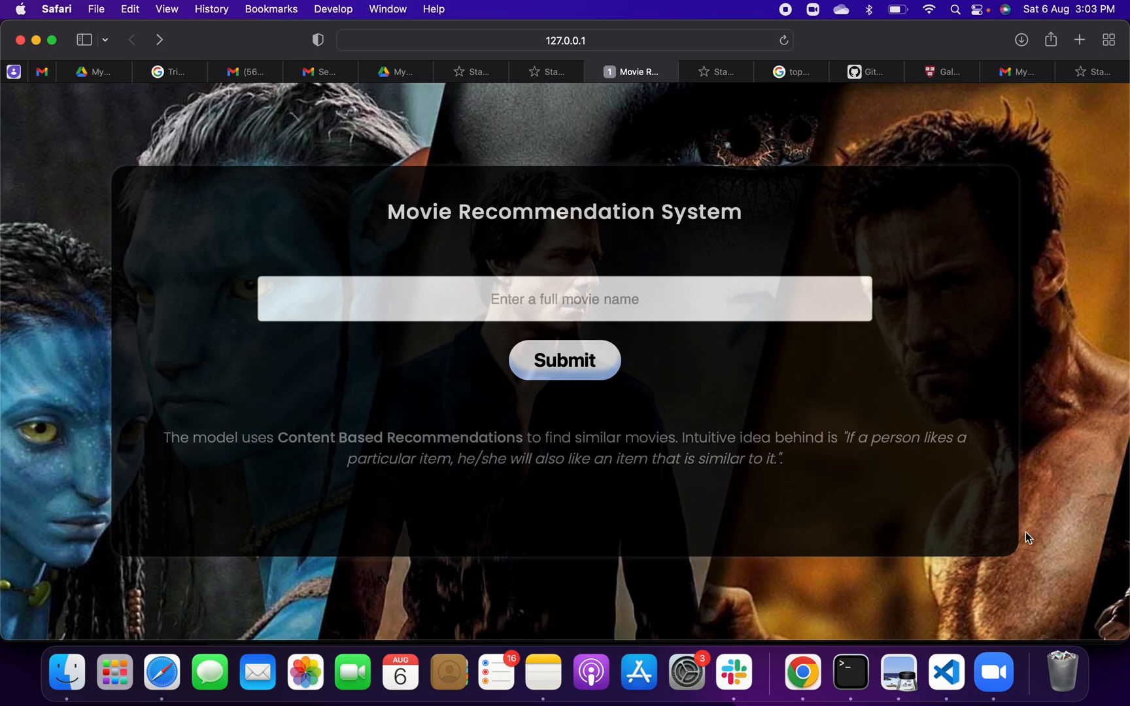
mouse_move(930, 366)
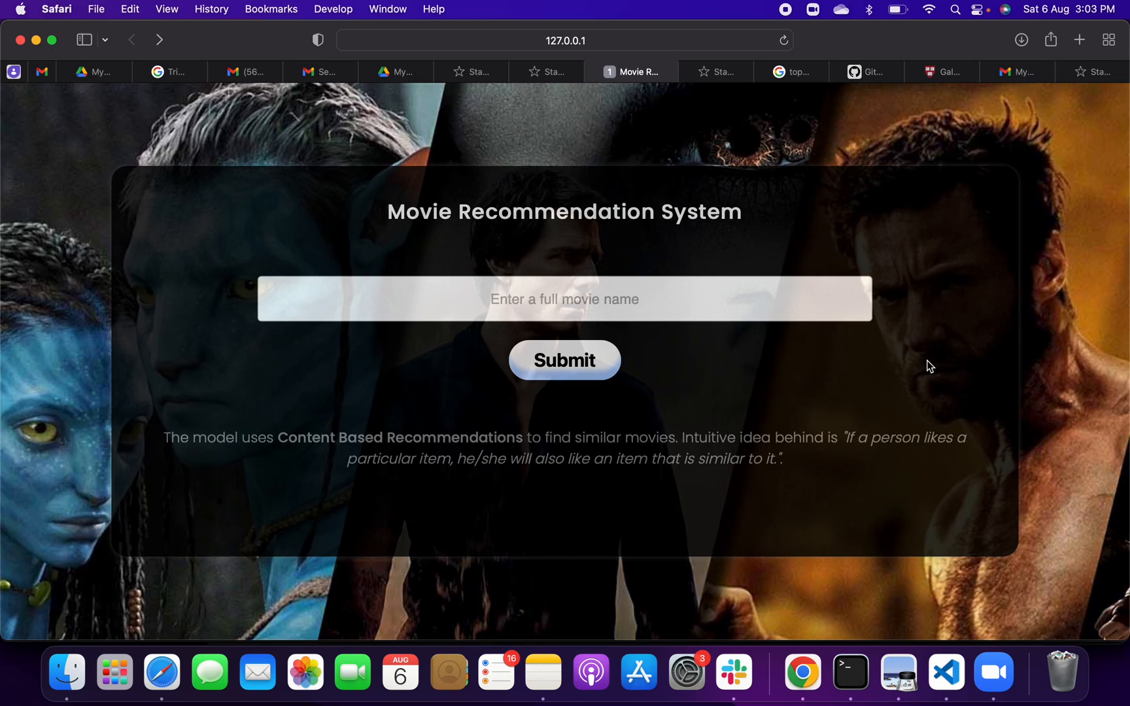
mouse_move(943, 459)
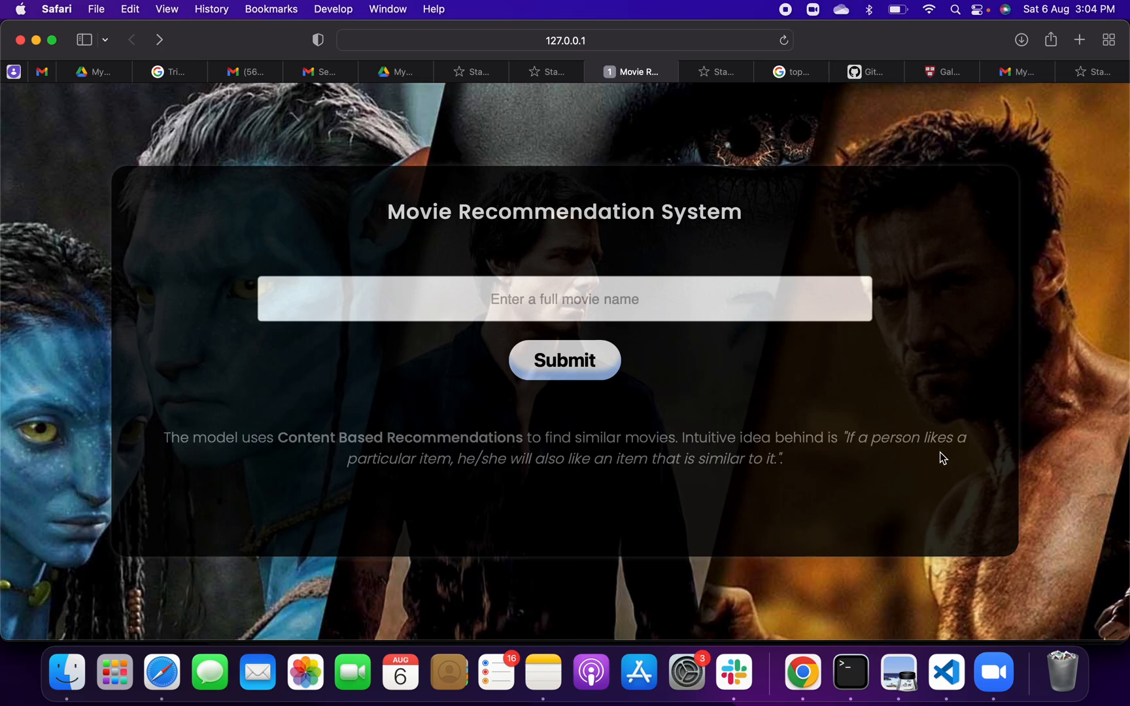
mouse_move(903, 100)
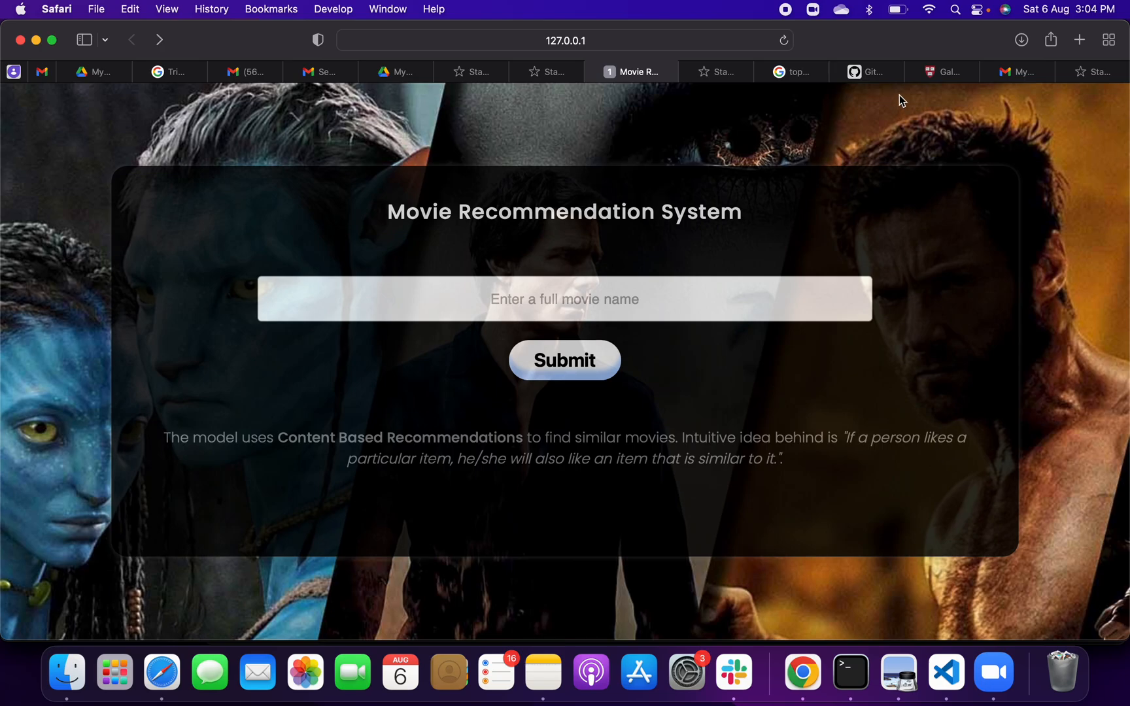
mouse_move(785, 22)
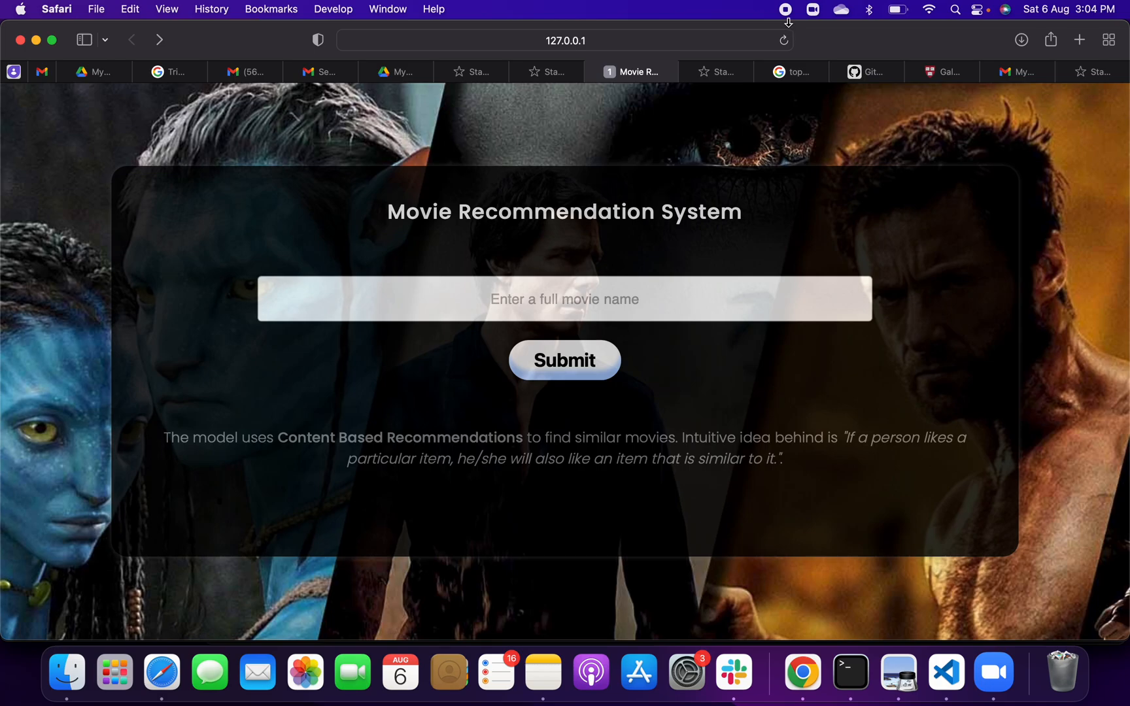
mouse_move(788, 21)
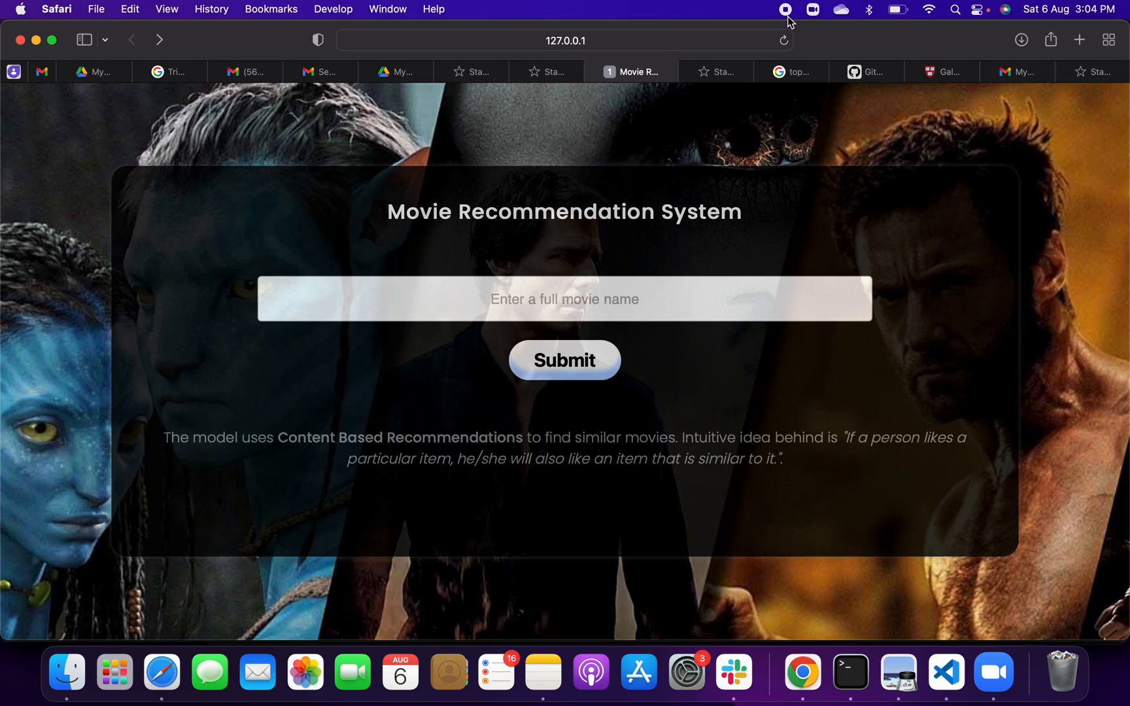